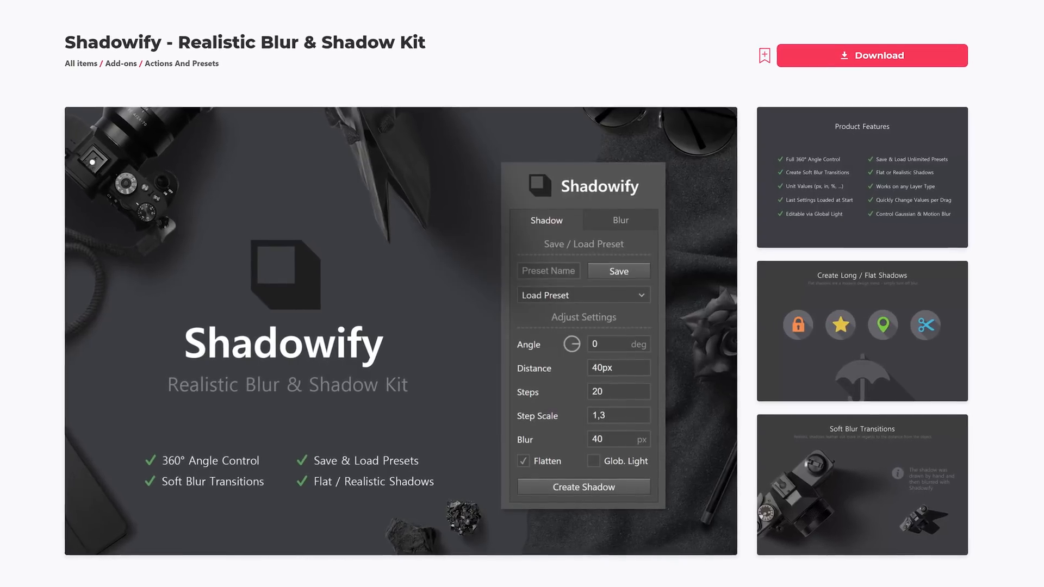
Step: Scroll the Shadowify product page to its Description and highlight the word Dropshadows
click(861, 331)
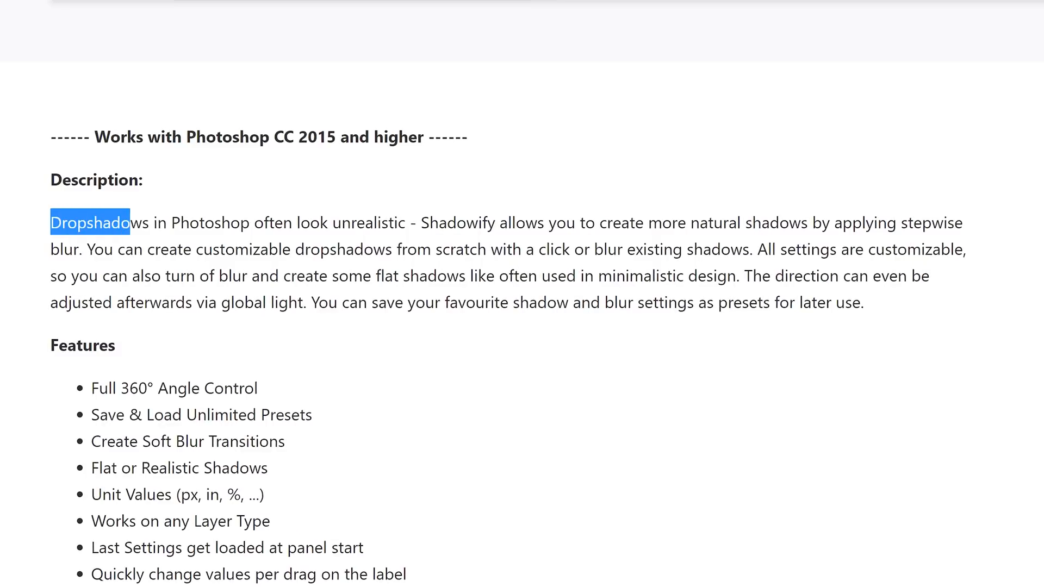
double_click(93, 223)
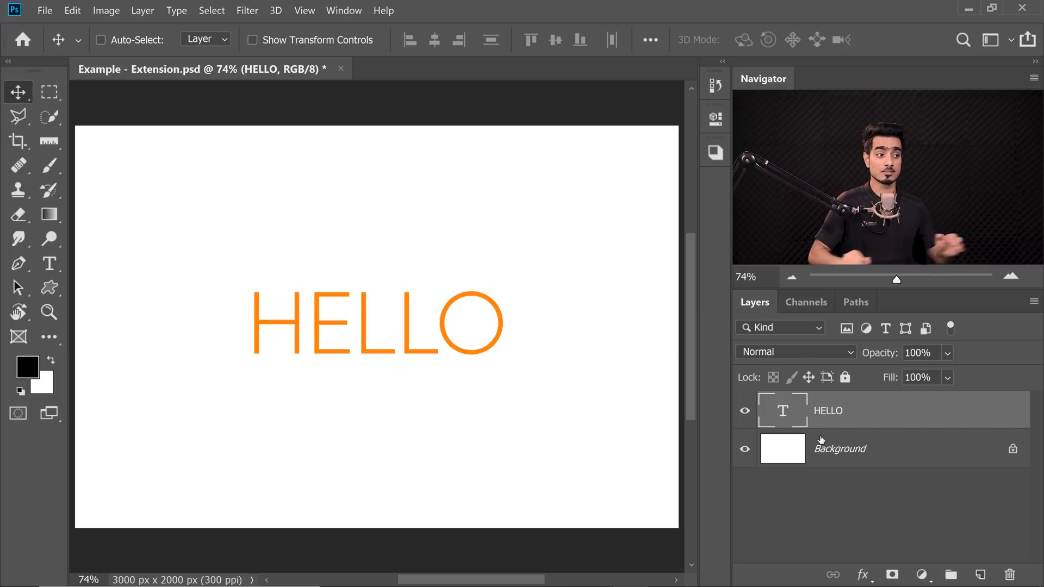
Step: Toggle the HELLO text layer's visibility, then bring up the Shadowify extension panel
click(840, 448)
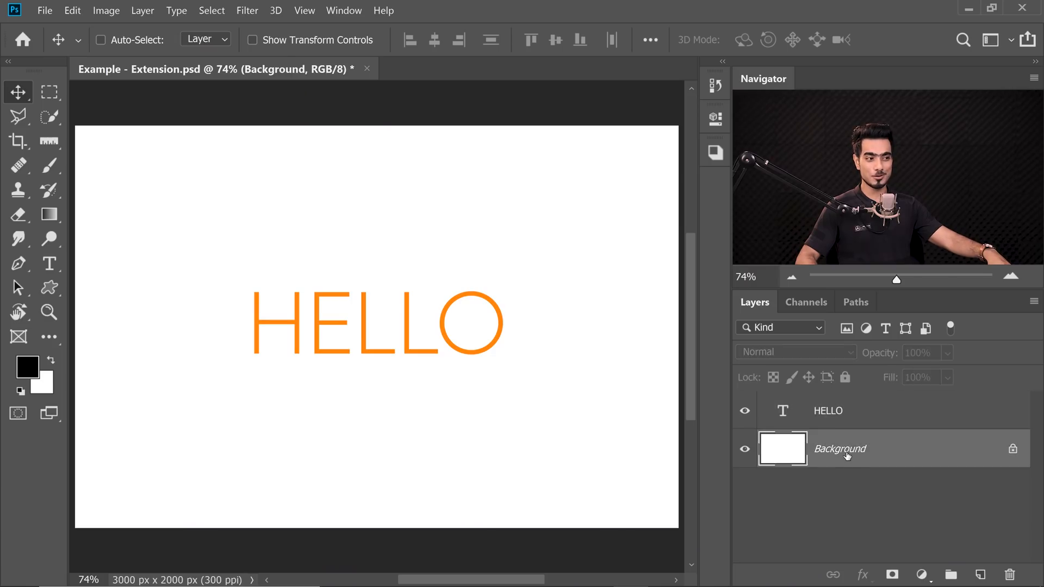
click(744, 411)
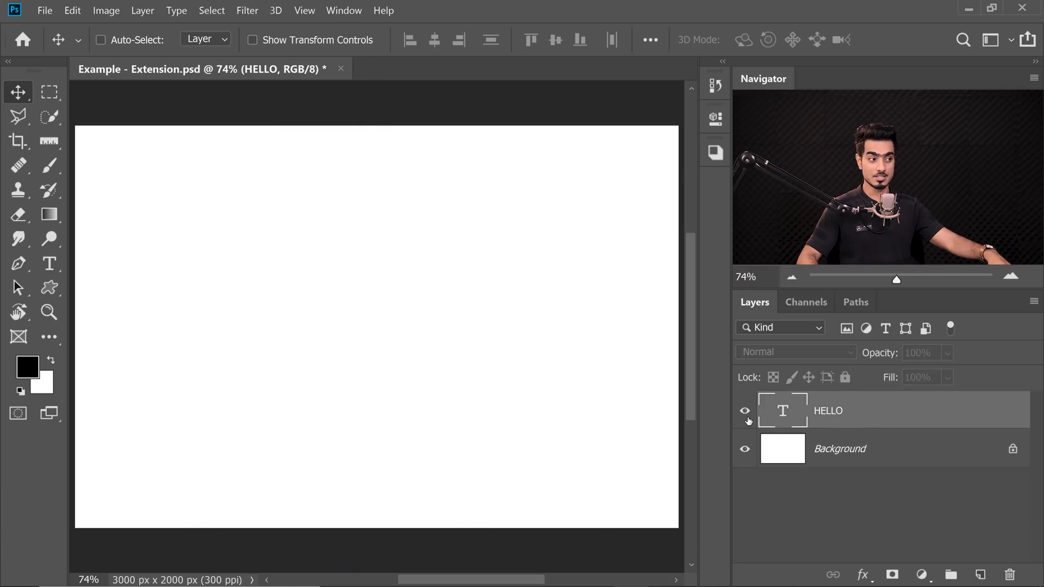
click(744, 411)
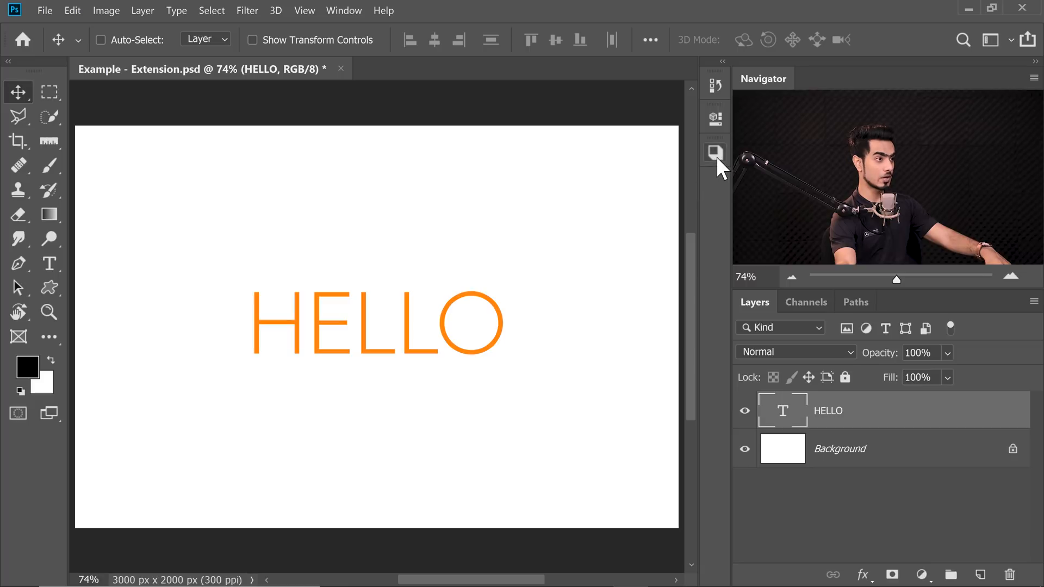
click(714, 153)
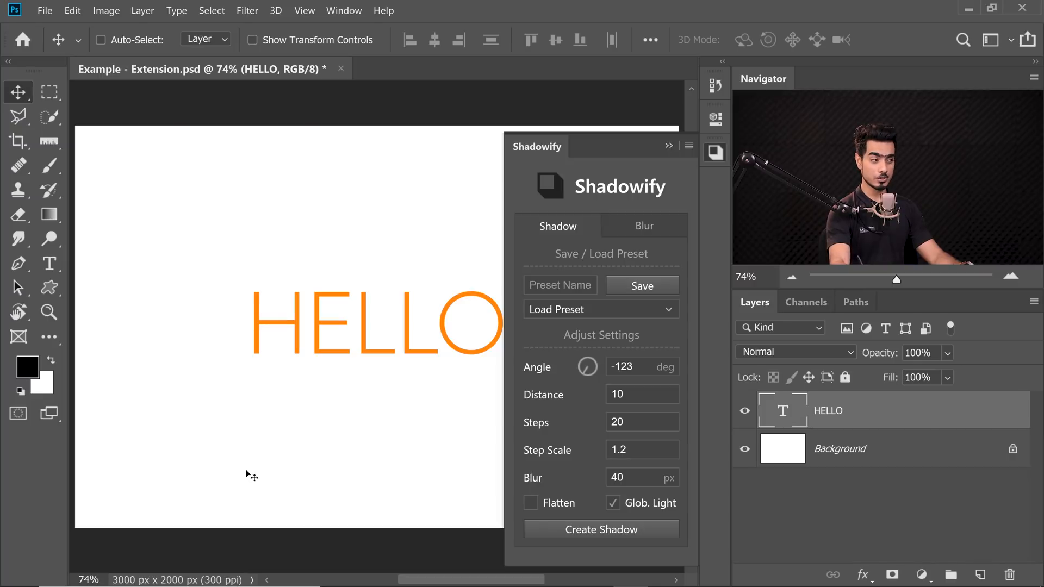
Step: Change the Shadowify shadow angle from -123 to -120 degrees
click(600, 529)
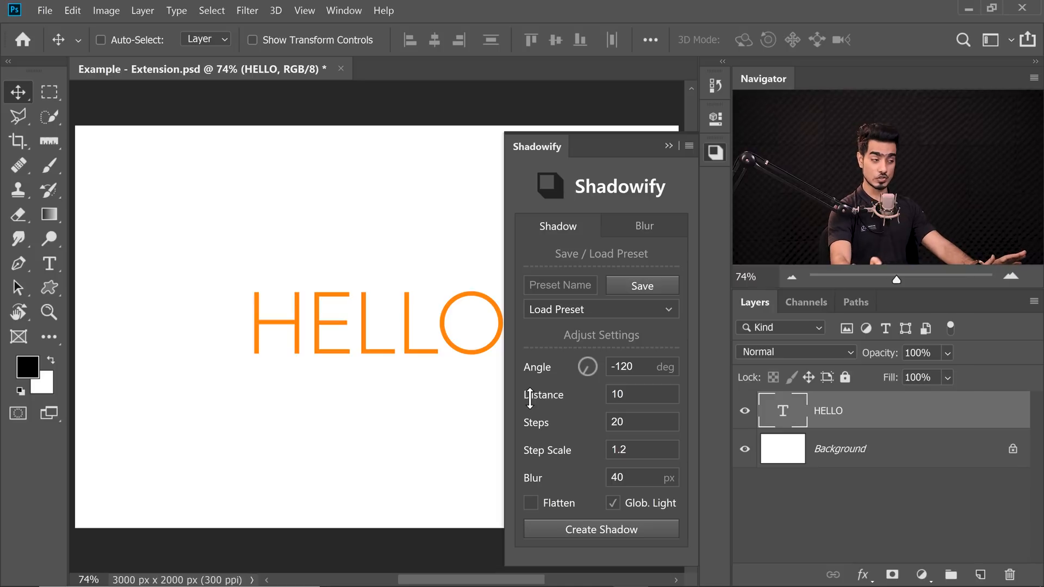
mouse_move(540, 426)
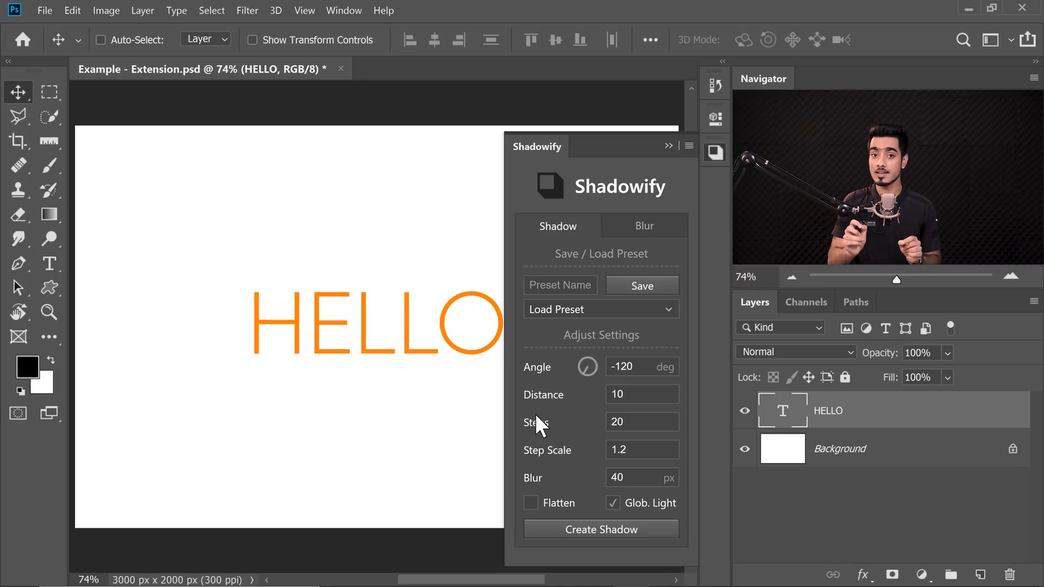
mouse_move(439, 376)
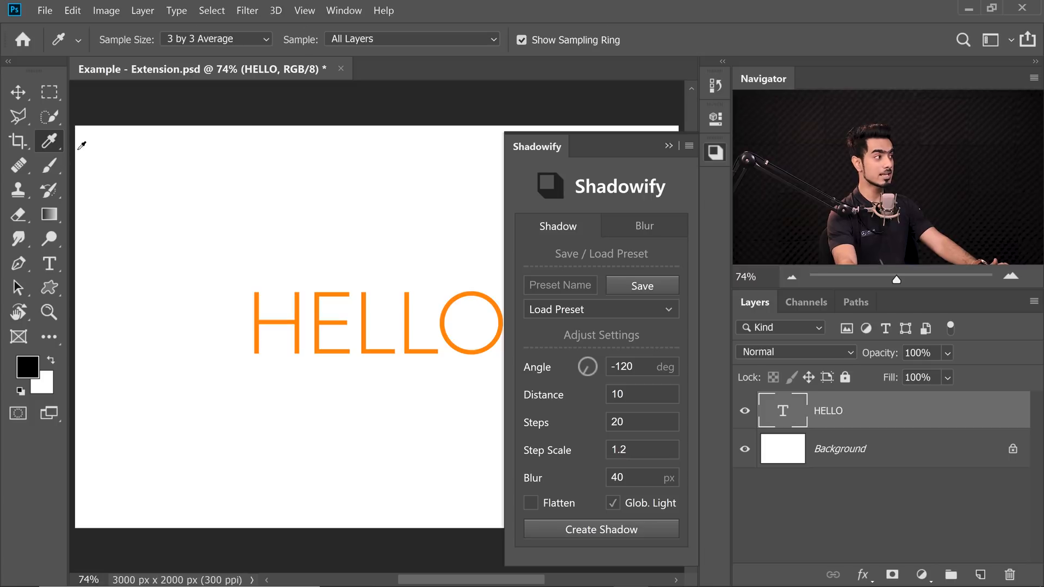
mouse_move(49, 141)
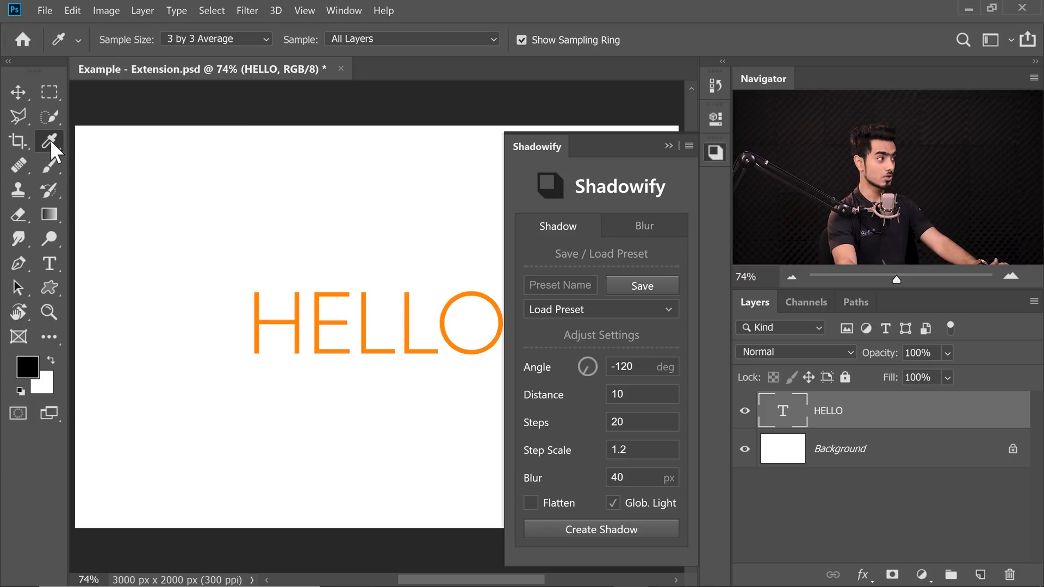
Step: Measure the shadow reach with the Ruler tool and set Shadowify Distance to 400
right_click(49, 141)
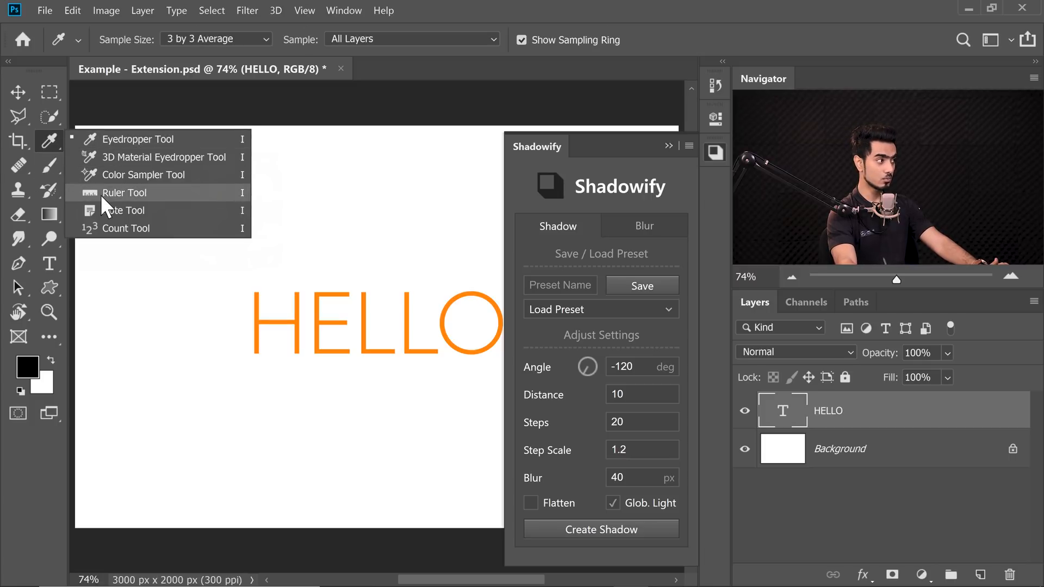
click(123, 193)
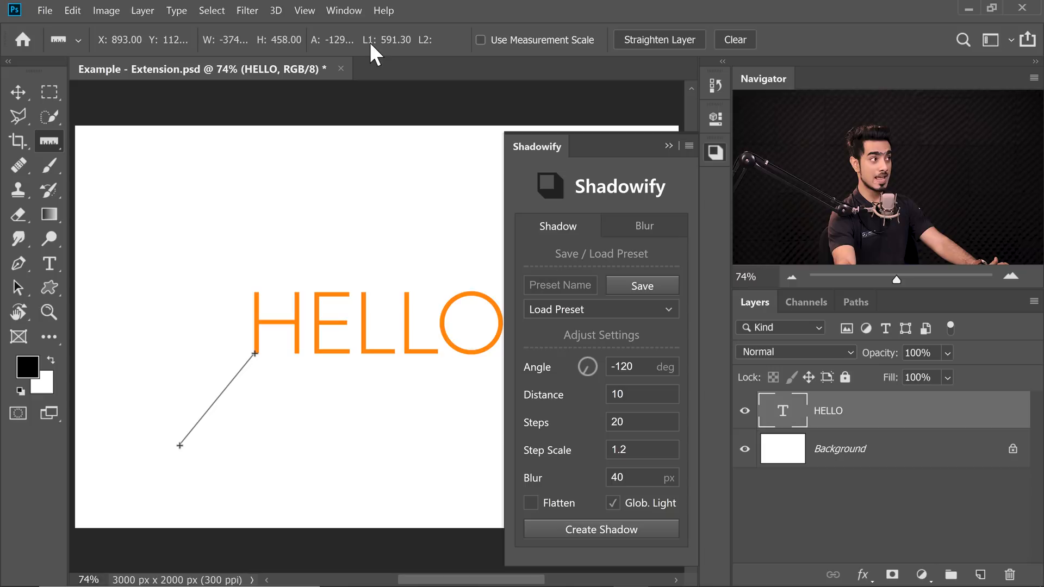
mouse_move(379, 52)
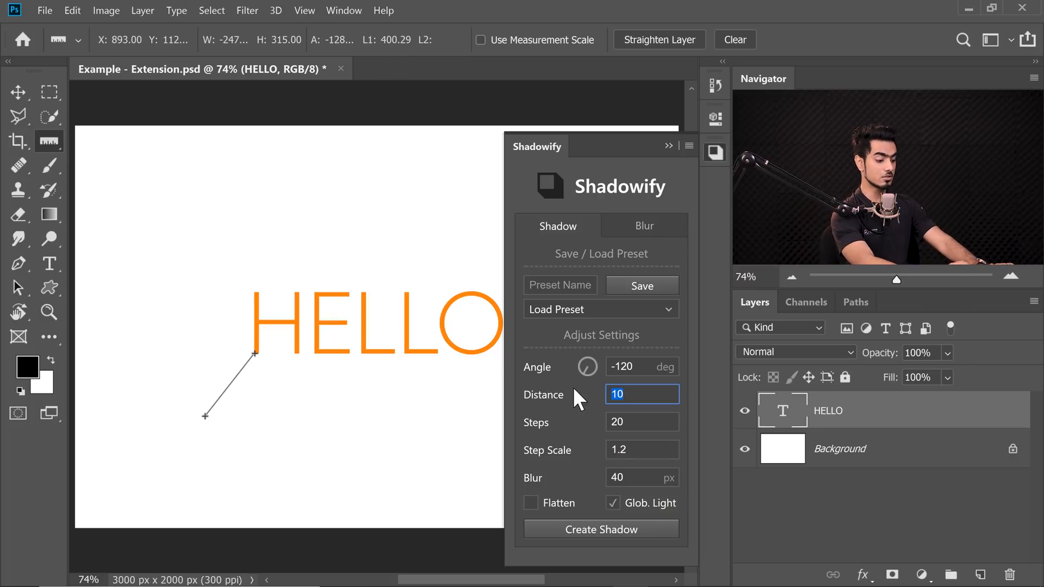
text(400)
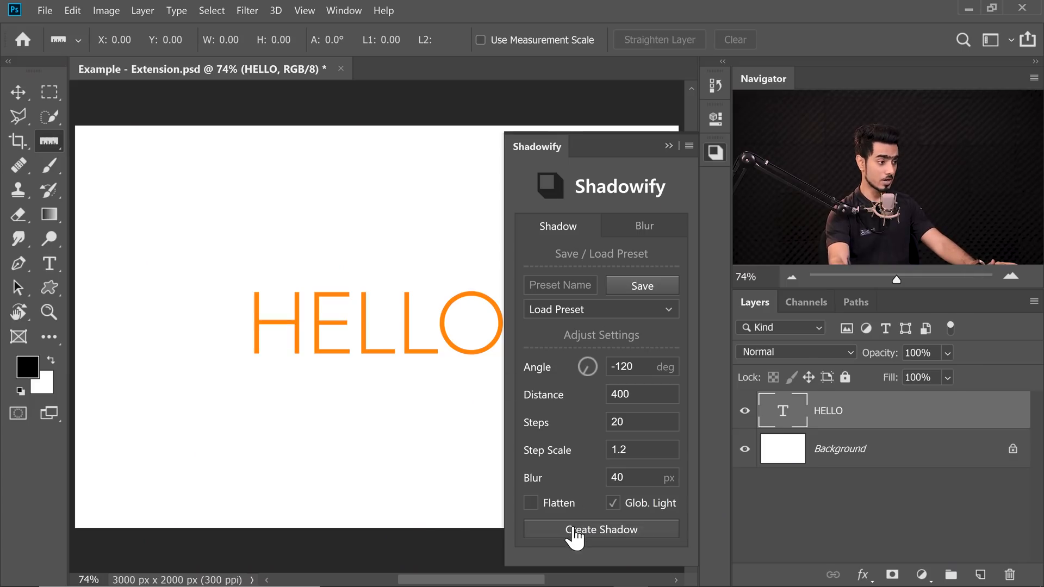
Step: Generate the long blurred HELLO shadow to preview it, then undo it
click(600, 529)
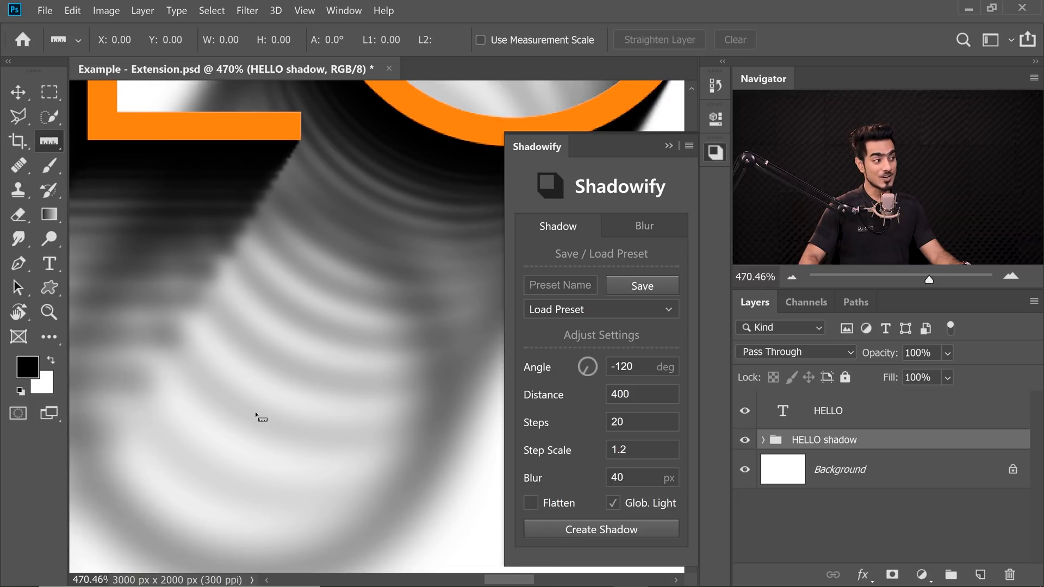
mouse_move(194, 464)
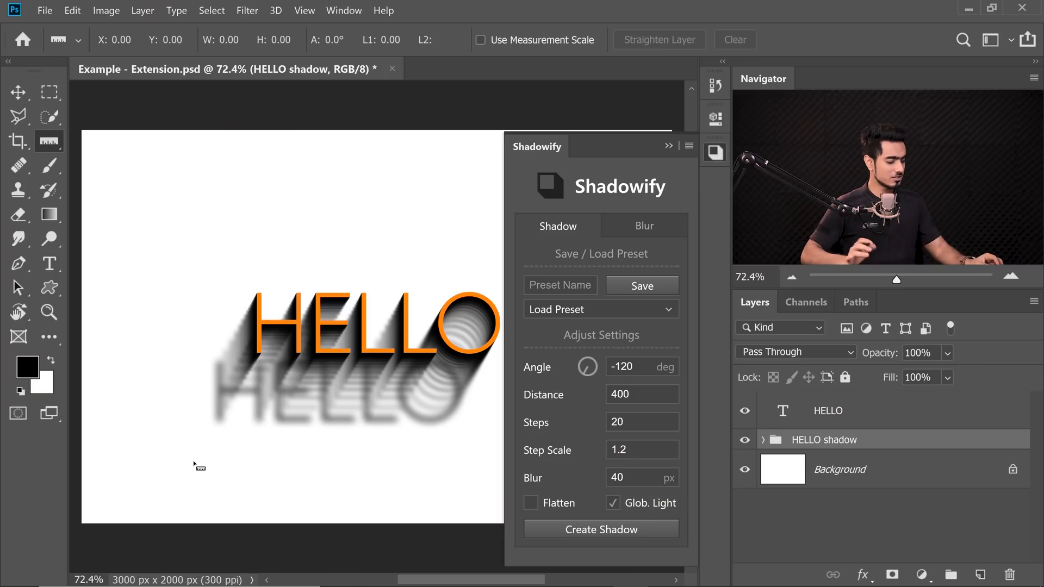
key(ctrl+z)
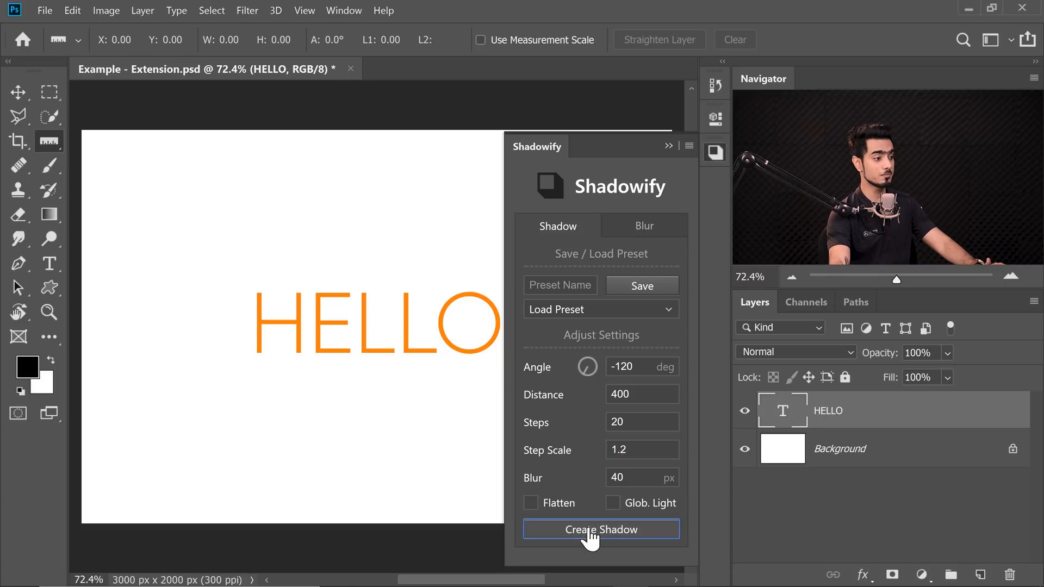
Step: Regenerate the shadow with global light off, then undo it again
click(600, 529)
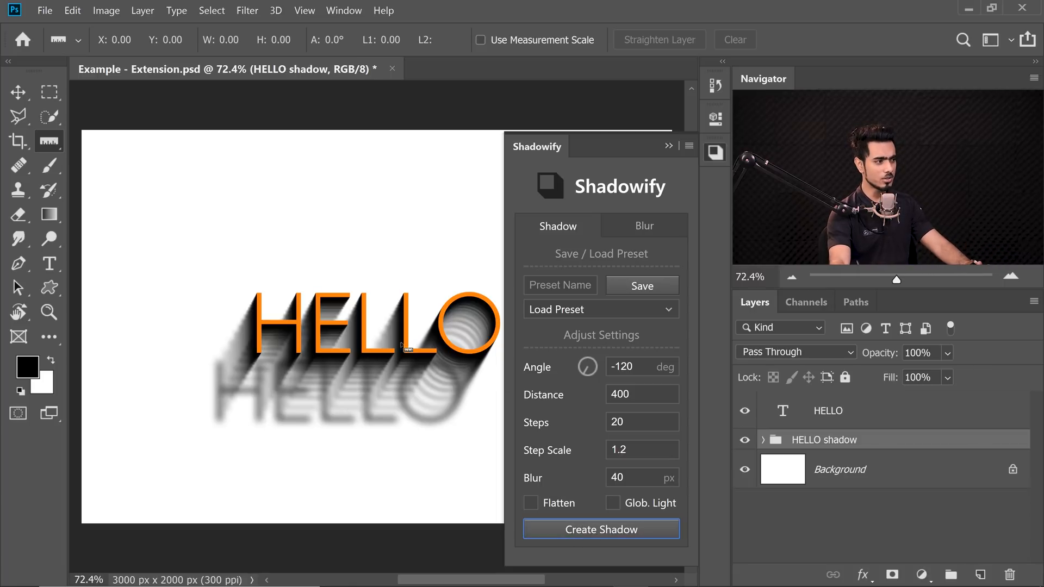
mouse_move(349, 395)
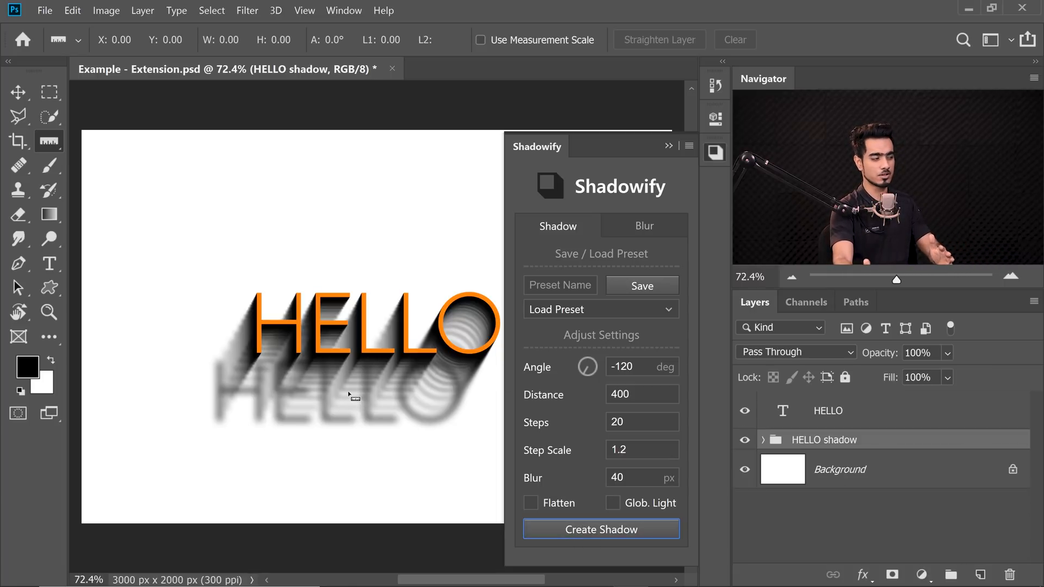
key(ctrl+z)
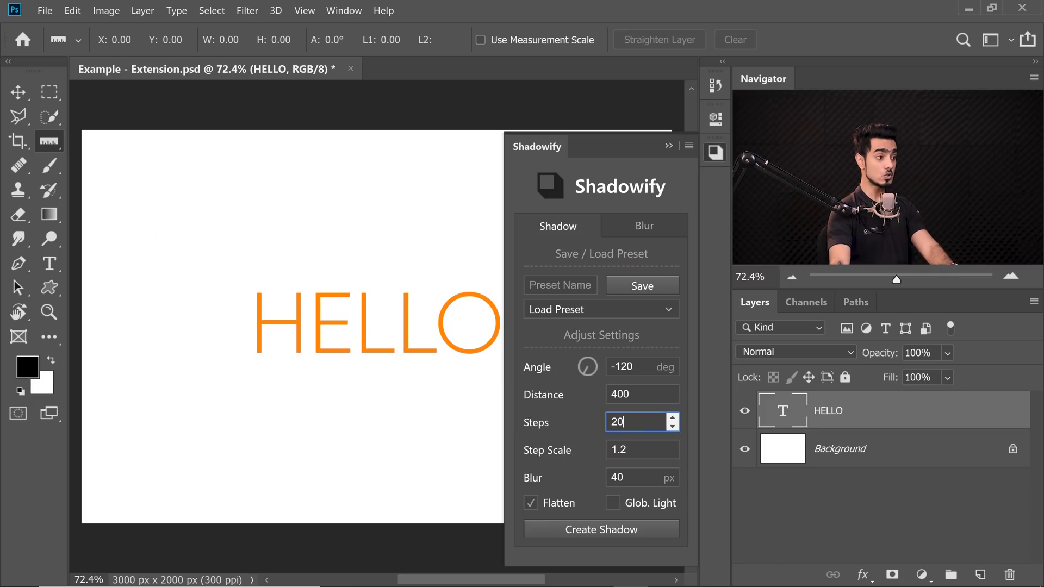
Step: Generate a flattened shadow with Steps set to 200, then undo it
text(200)
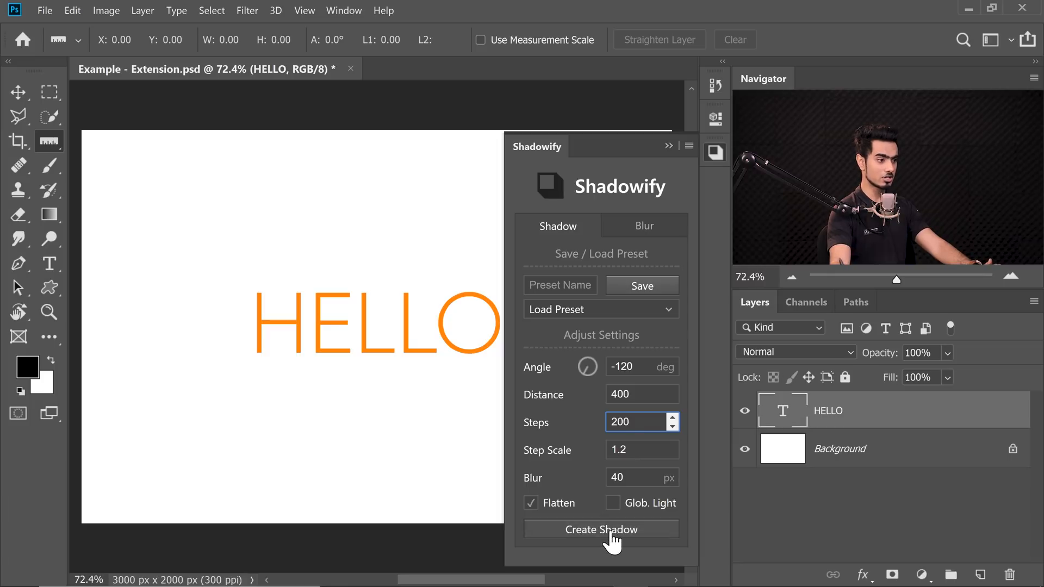
click(600, 528)
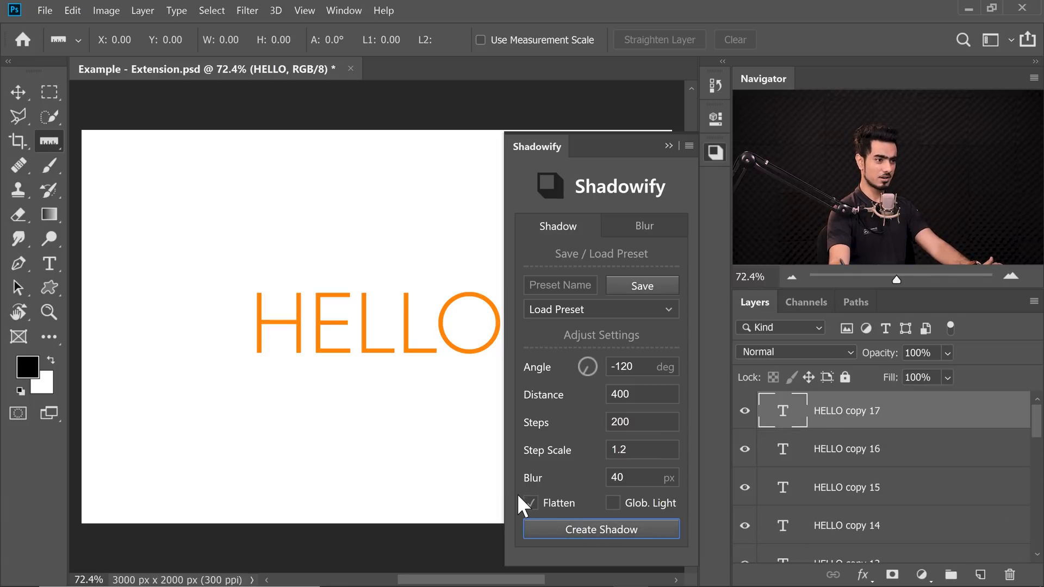
click(601, 530)
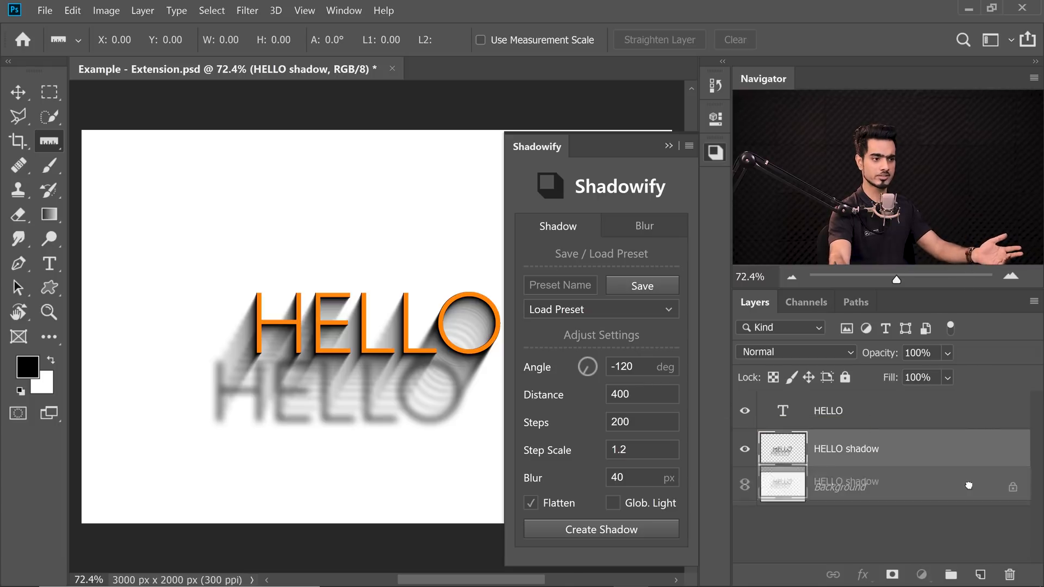
Step: Raise Steps to 400 and generate the flattened shadow from the HELLO layer
click(838, 448)
text(400)
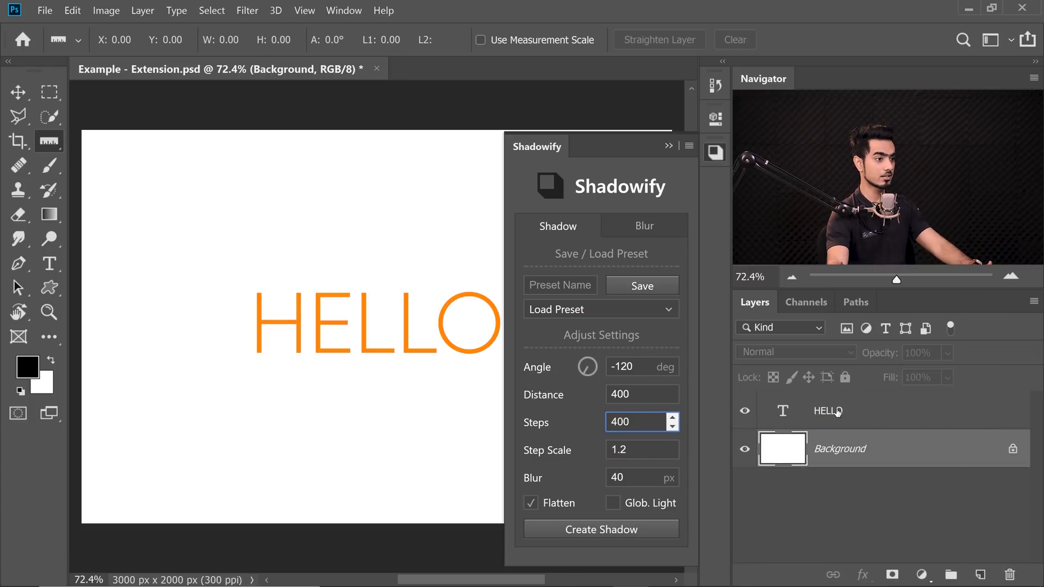
click(600, 529)
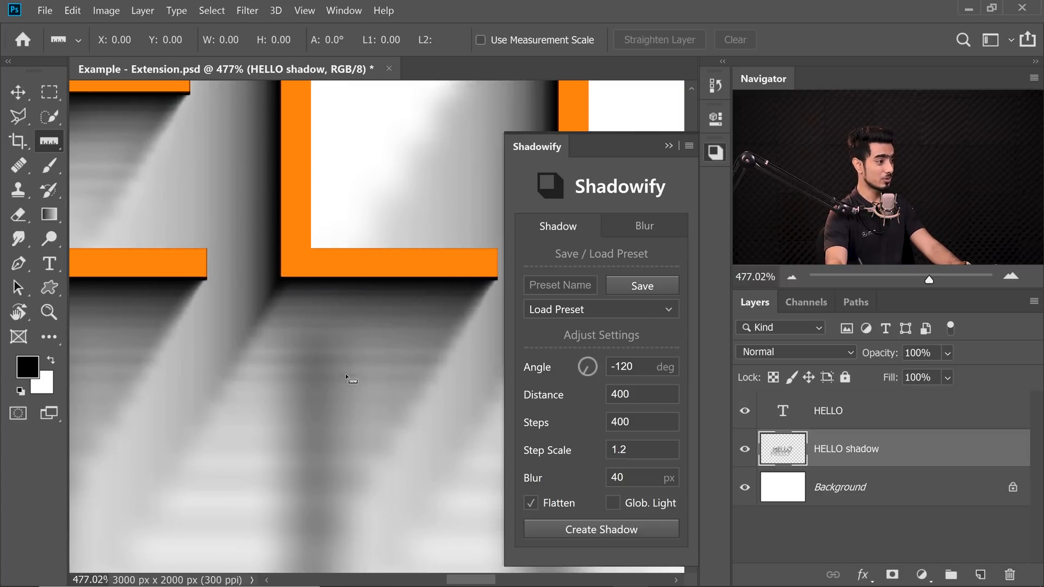
mouse_move(264, 418)
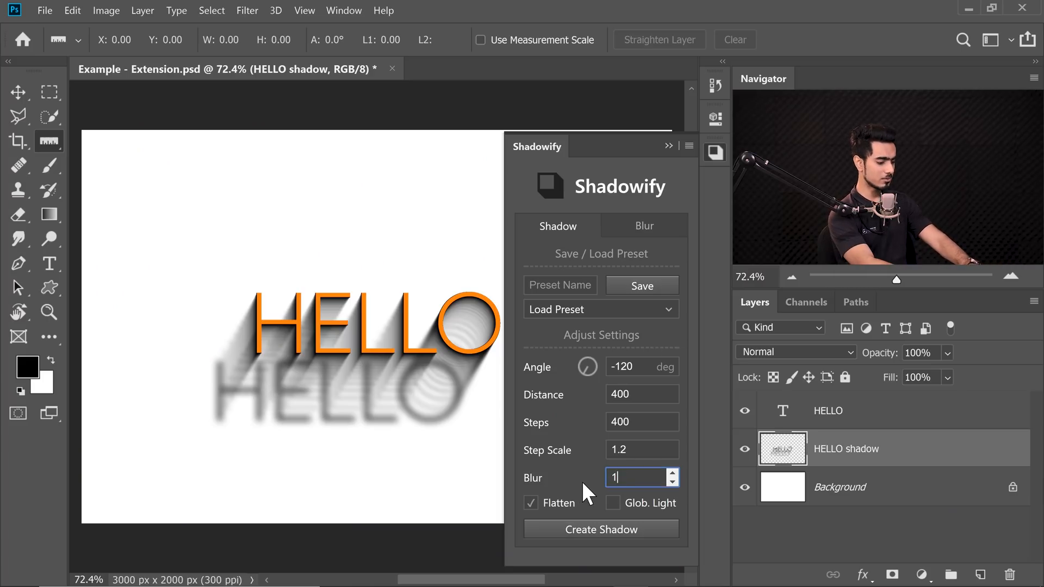
Step: Set blur to 150, regenerate the HELLO shadow and lower its layer opacity to 75%
text(150)
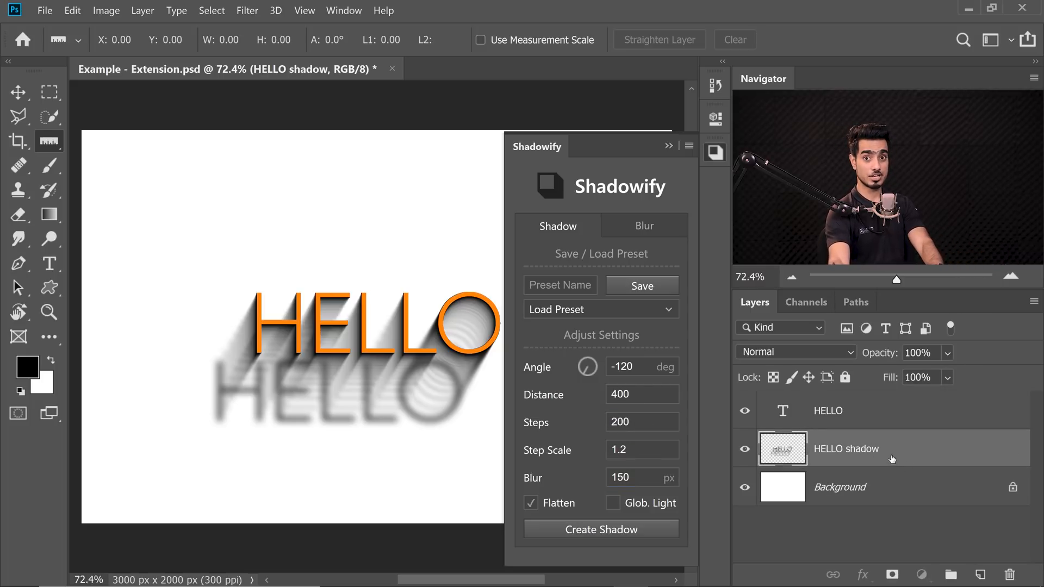
click(1014, 574)
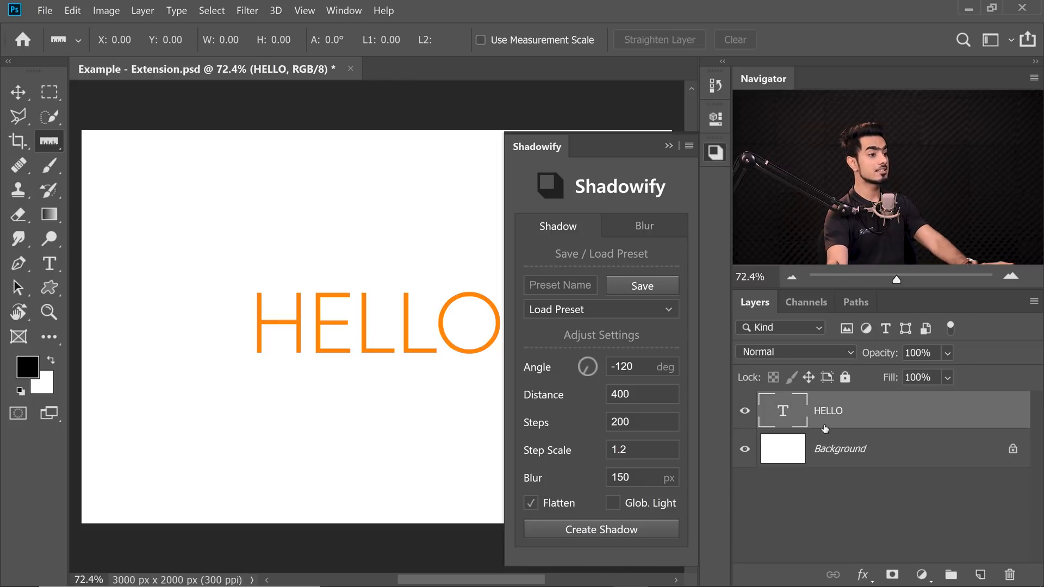
click(600, 529)
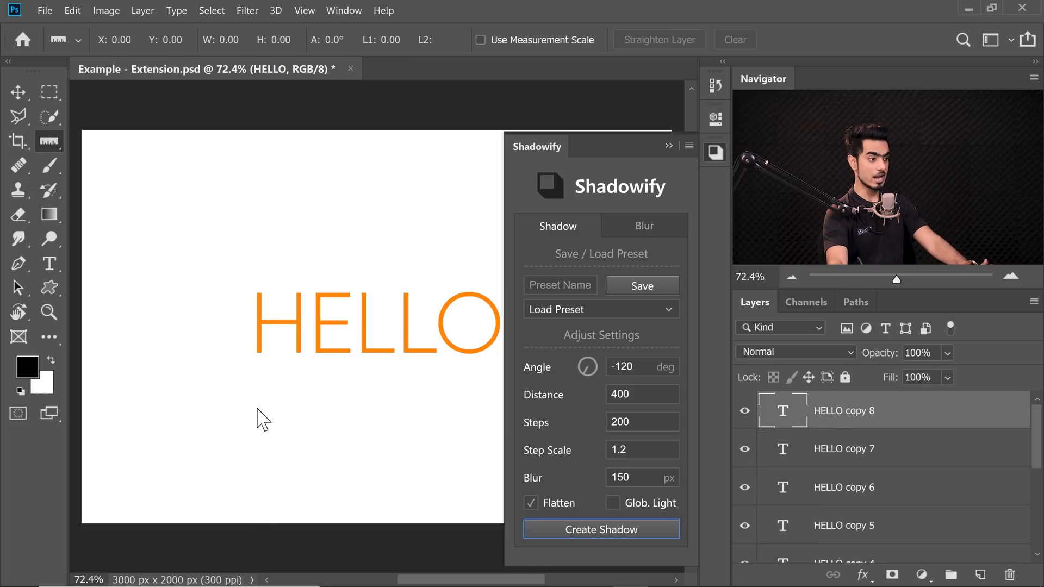
click(601, 529)
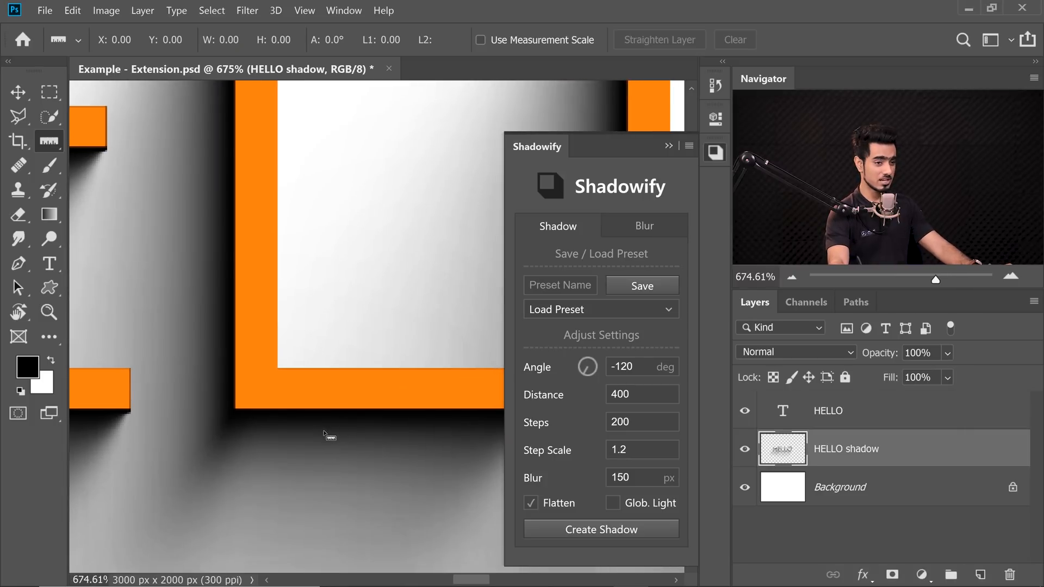
triple_click(919, 352)
text(75)
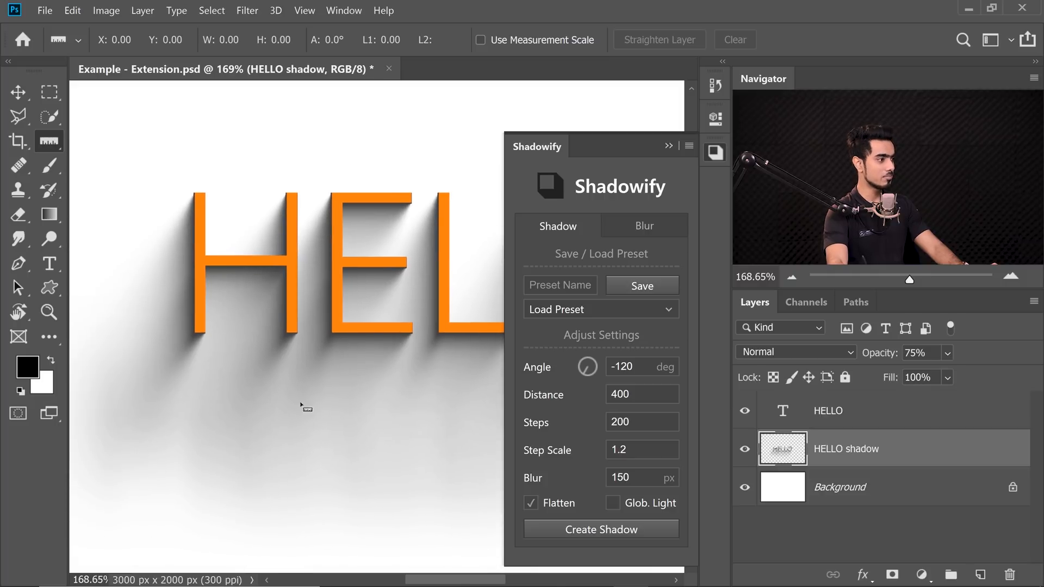
mouse_move(251, 476)
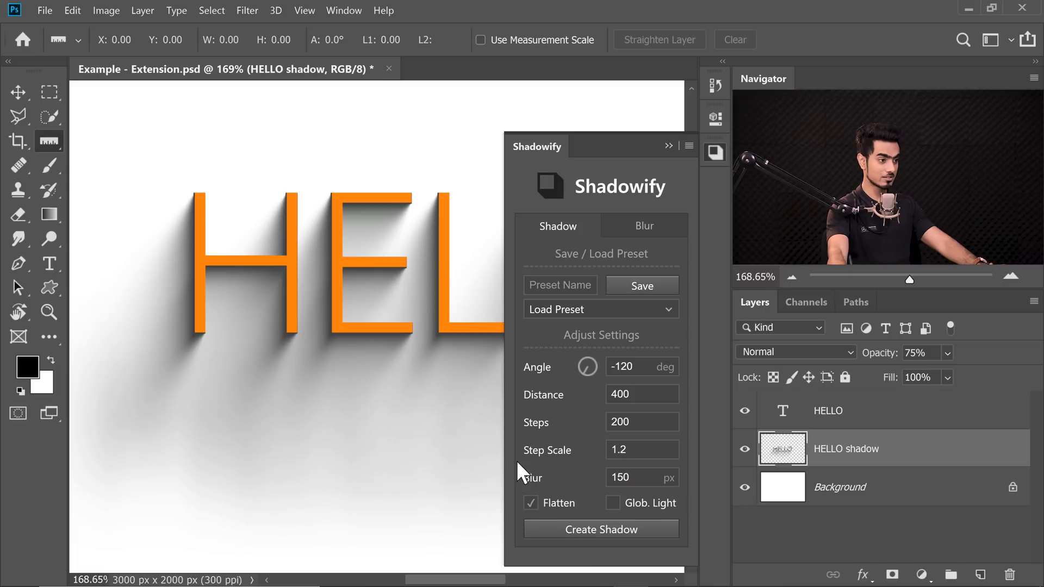
mouse_move(885, 467)
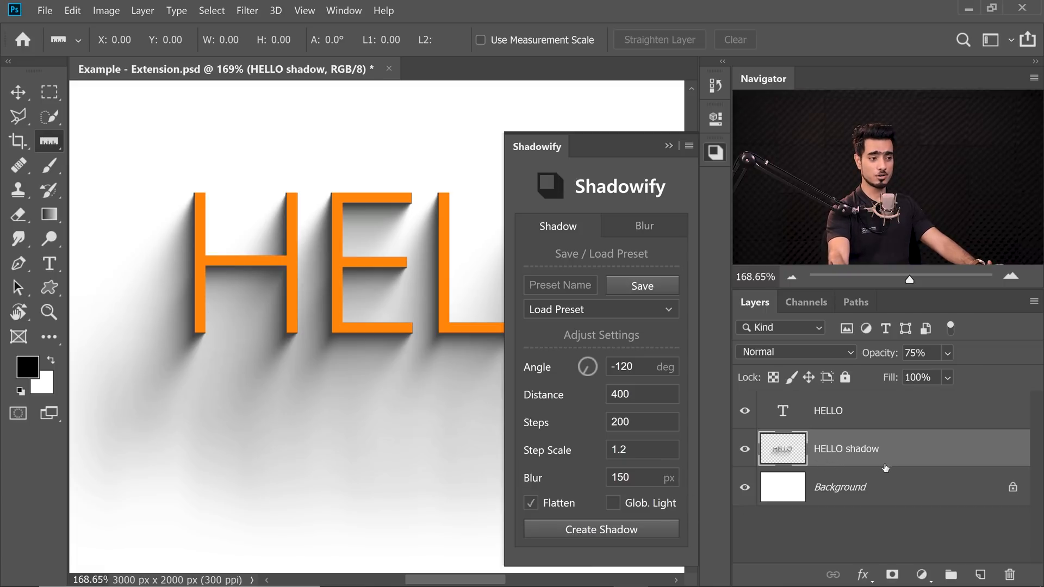
Step: Mask the HELLO shadow layer with a gradient so it fades toward its far end
click(891, 574)
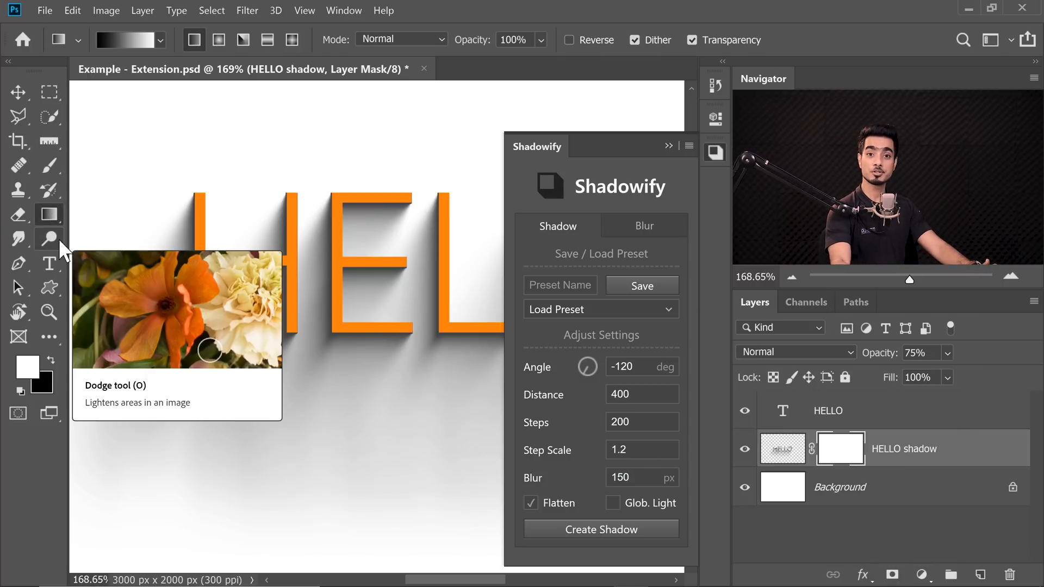
click(123, 40)
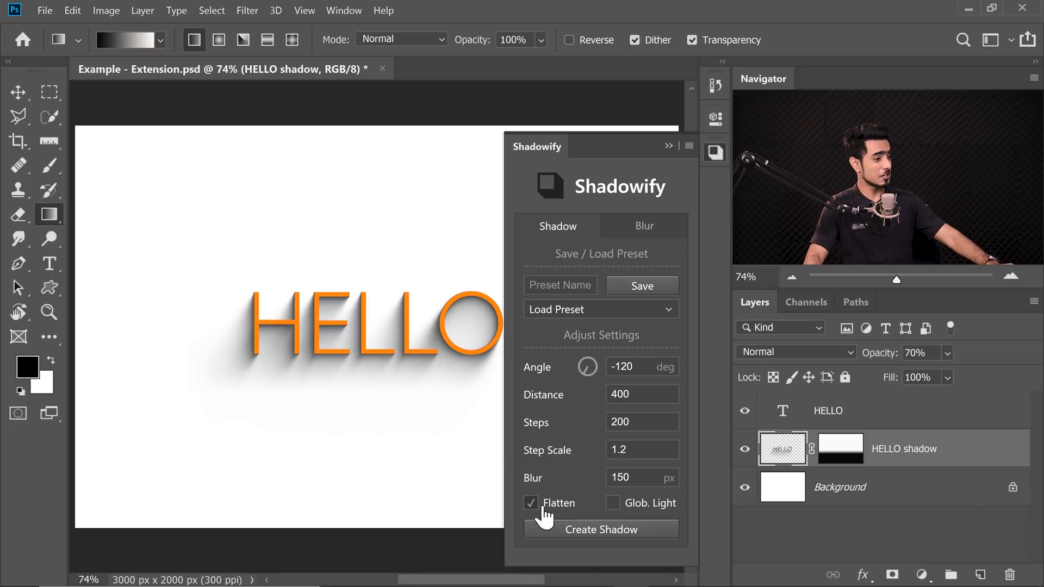
Step: Turn off Shadowify's Flatten option and delete the HELLO shadow layer
click(600, 529)
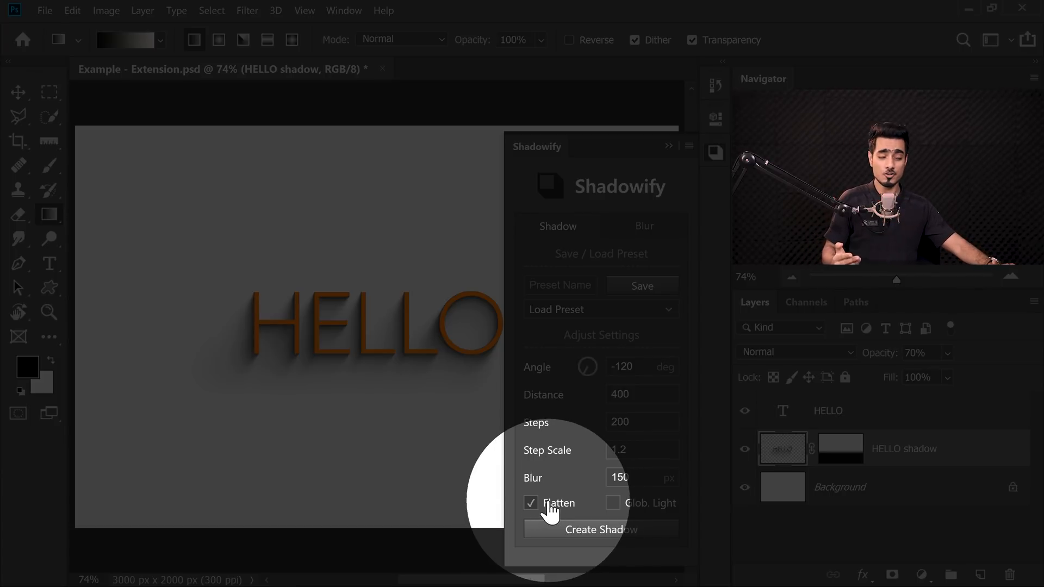
click(600, 530)
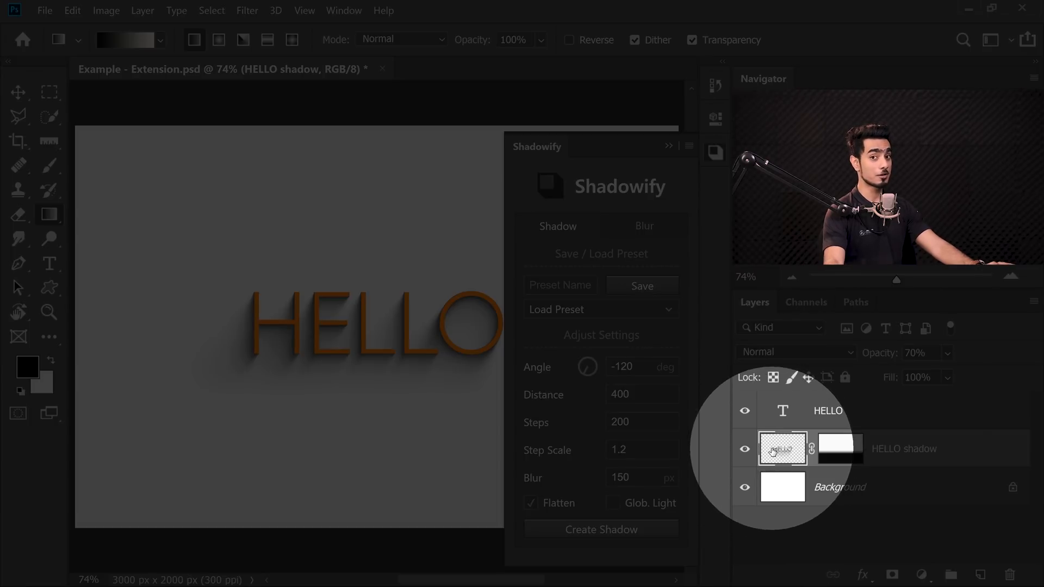
click(599, 529)
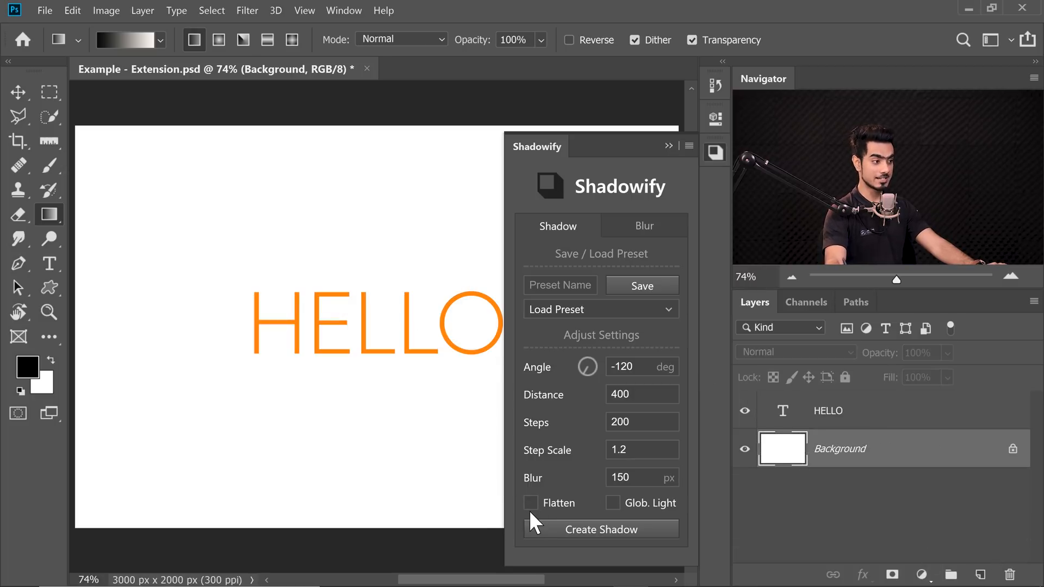
mouse_move(874, 423)
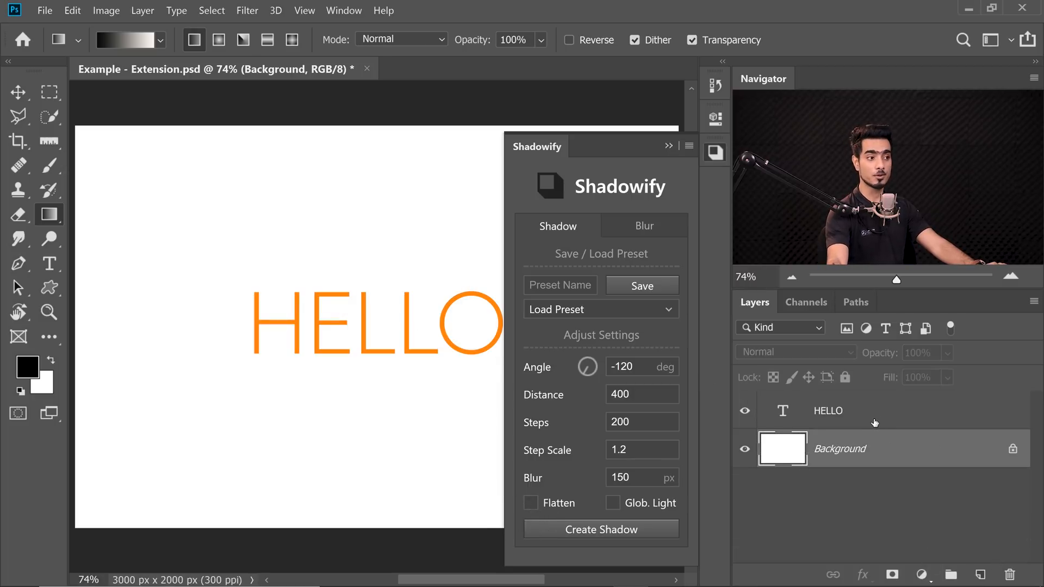
Step: Generate an unflattened HELLO shadow group, toggle its visibility and expand its contents
click(601, 530)
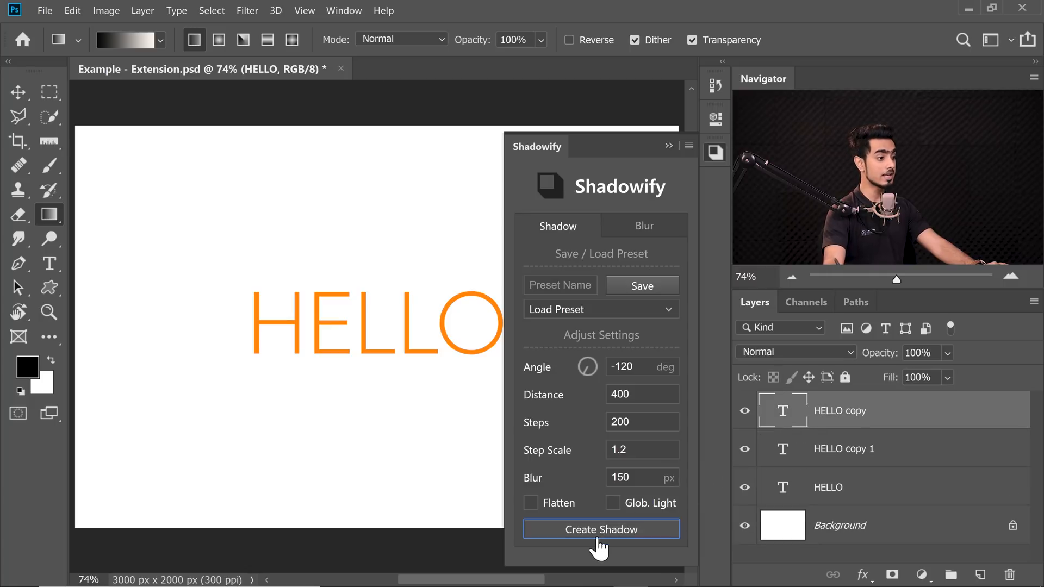
click(600, 529)
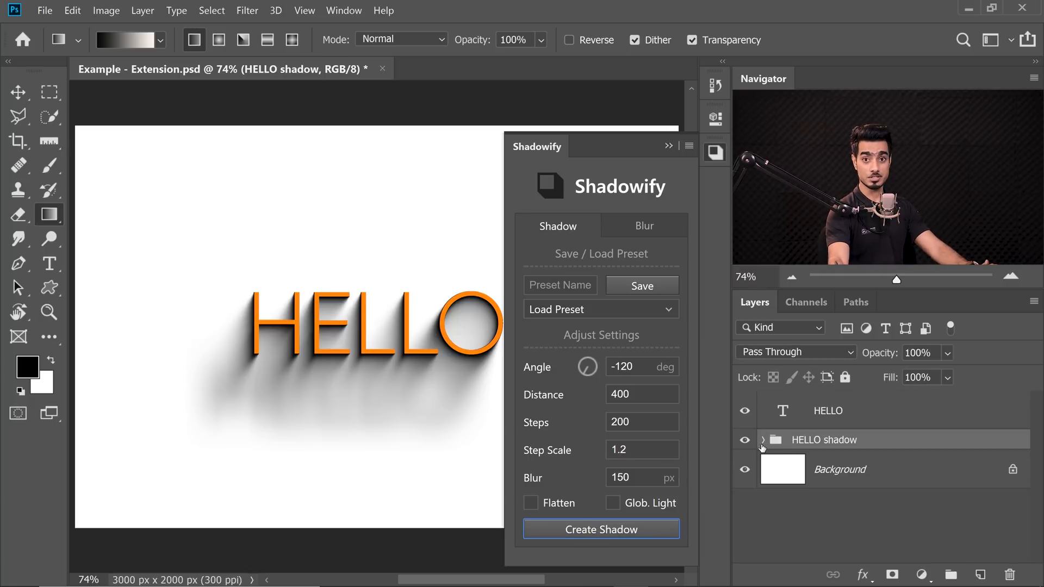
click(744, 440)
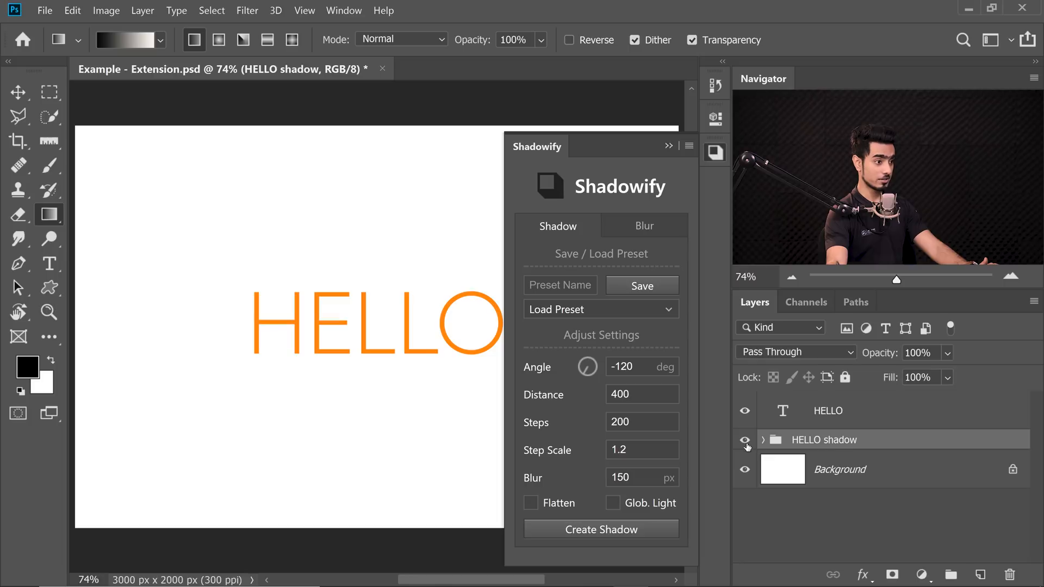
click(743, 440)
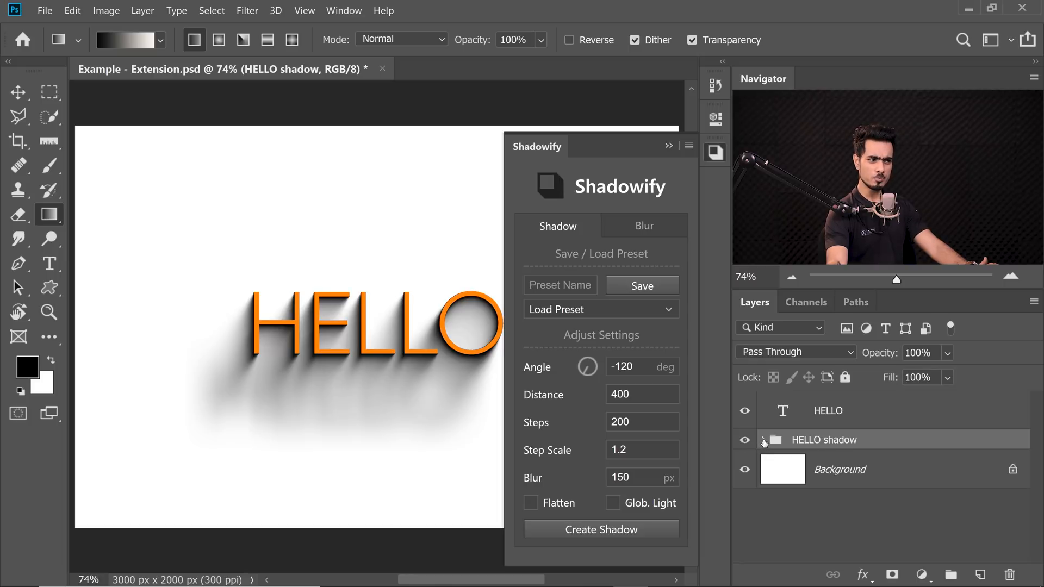
click(763, 439)
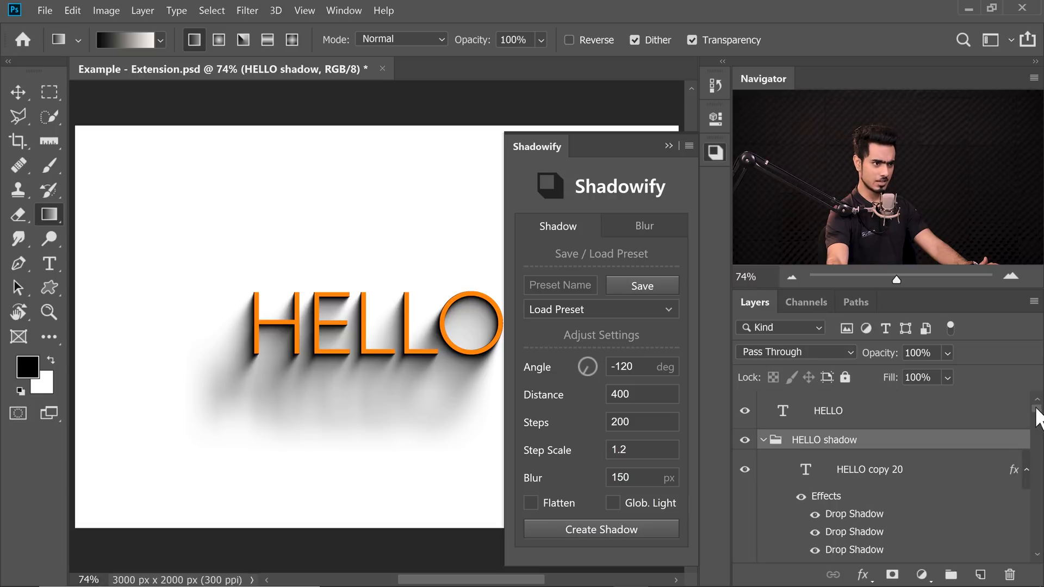
scroll(down, 3)
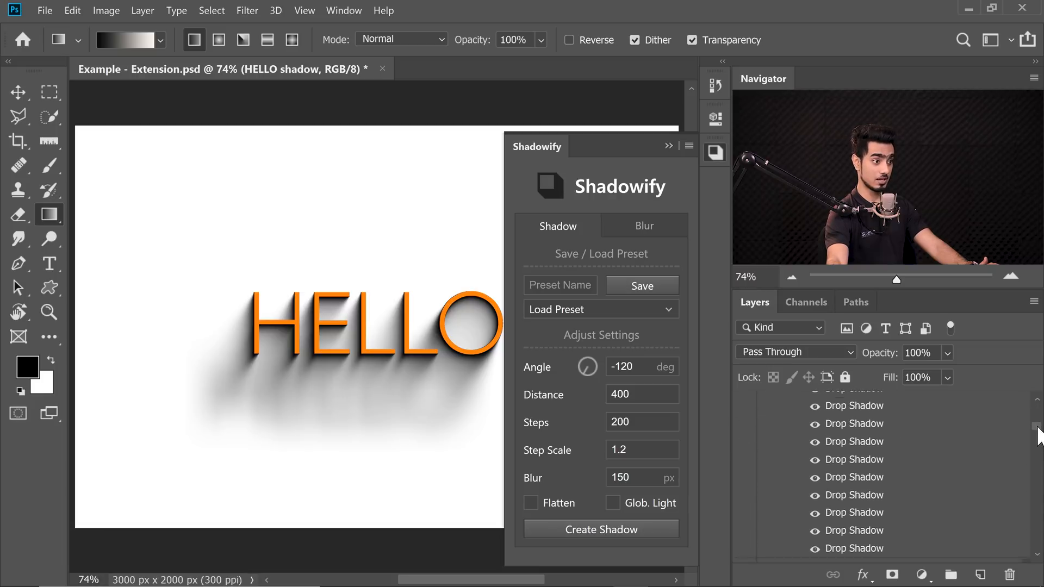
scroll(down, 3)
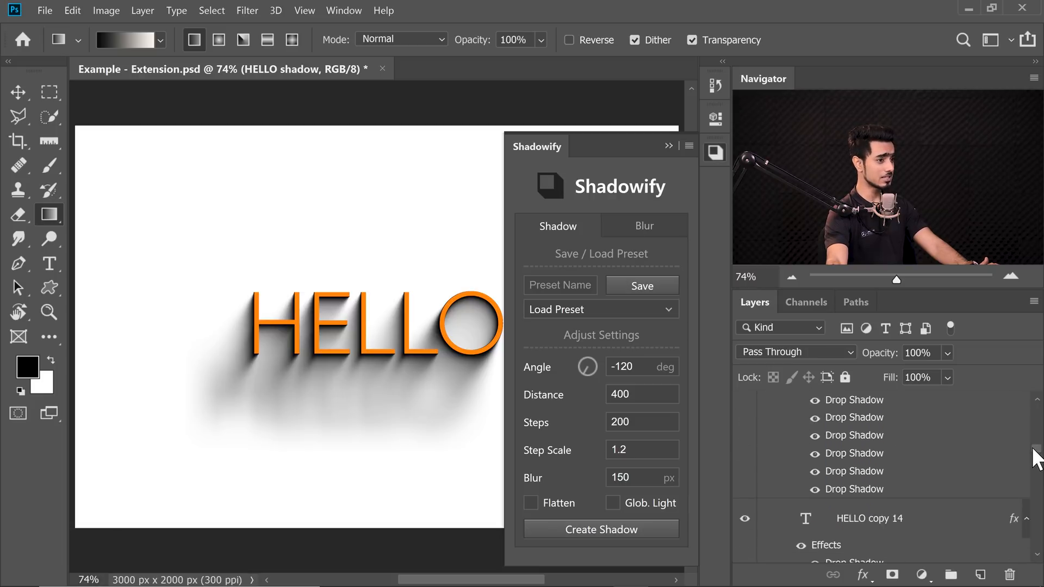
scroll(down, 3)
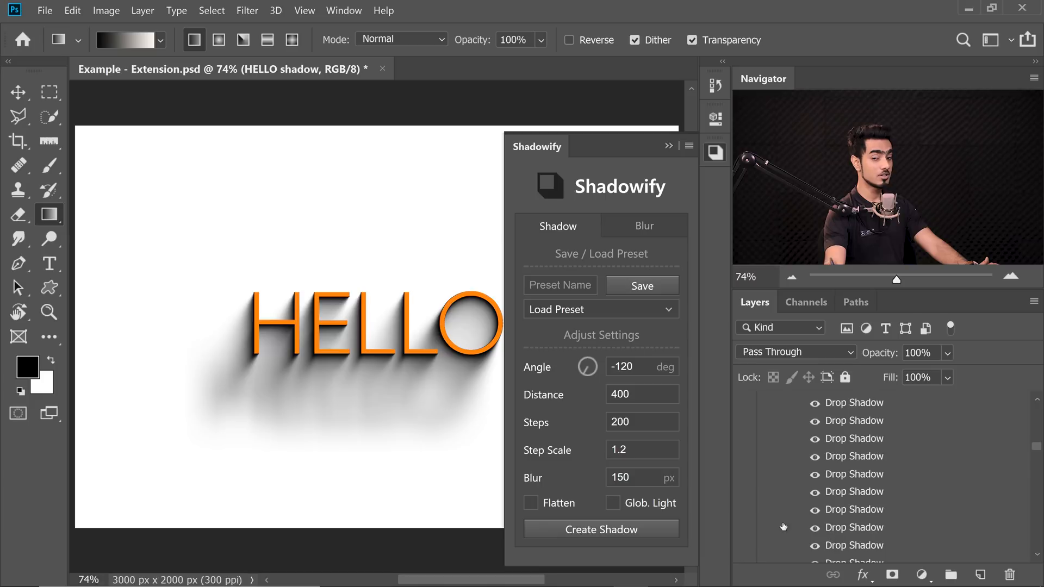
mouse_move(611, 447)
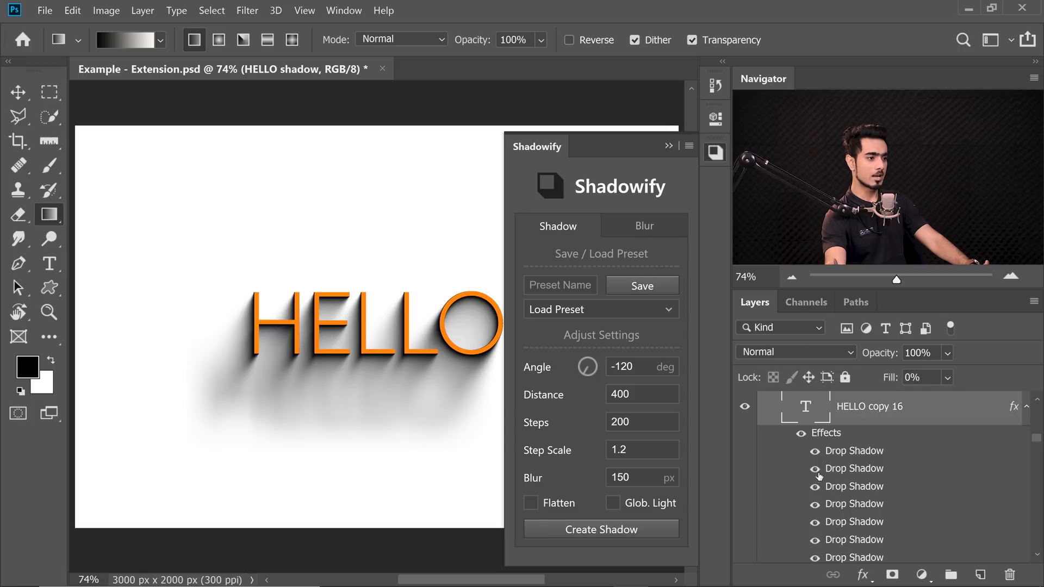
double_click(854, 450)
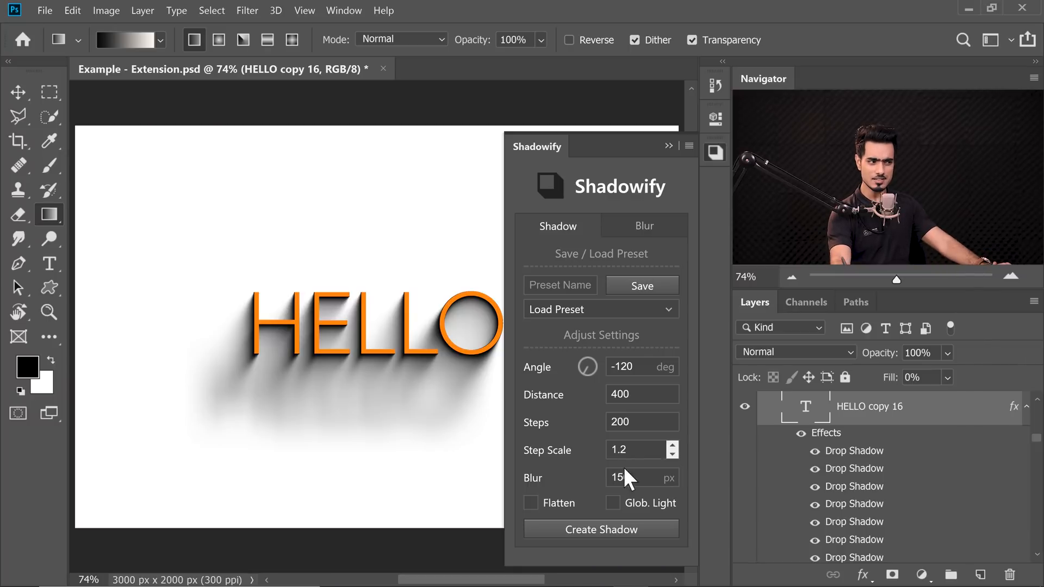
Step: Remove the HELLO shadow group, enable Glob. Light and create a new shadow from the HELLO layer
click(600, 529)
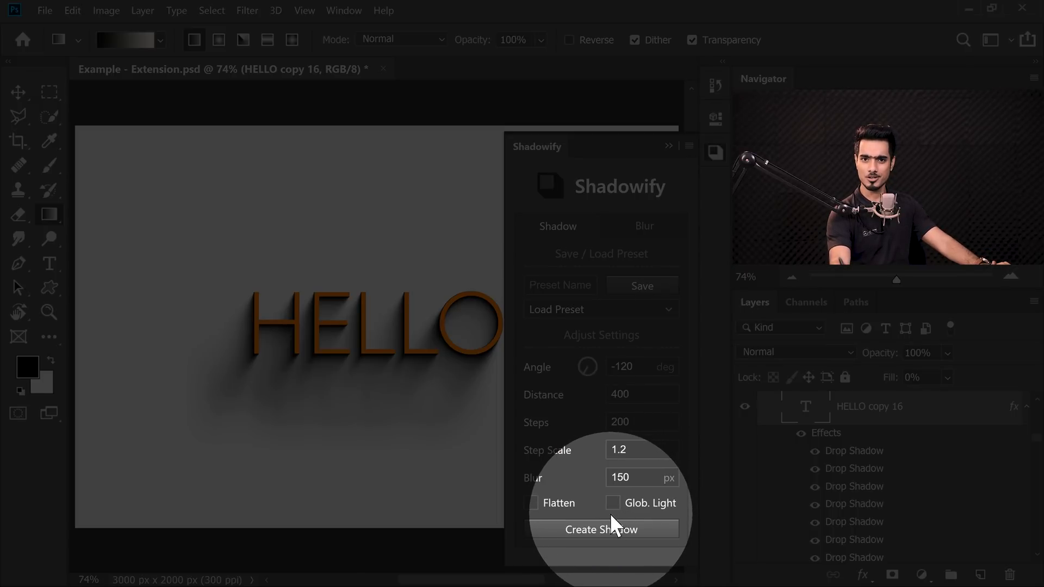
click(600, 530)
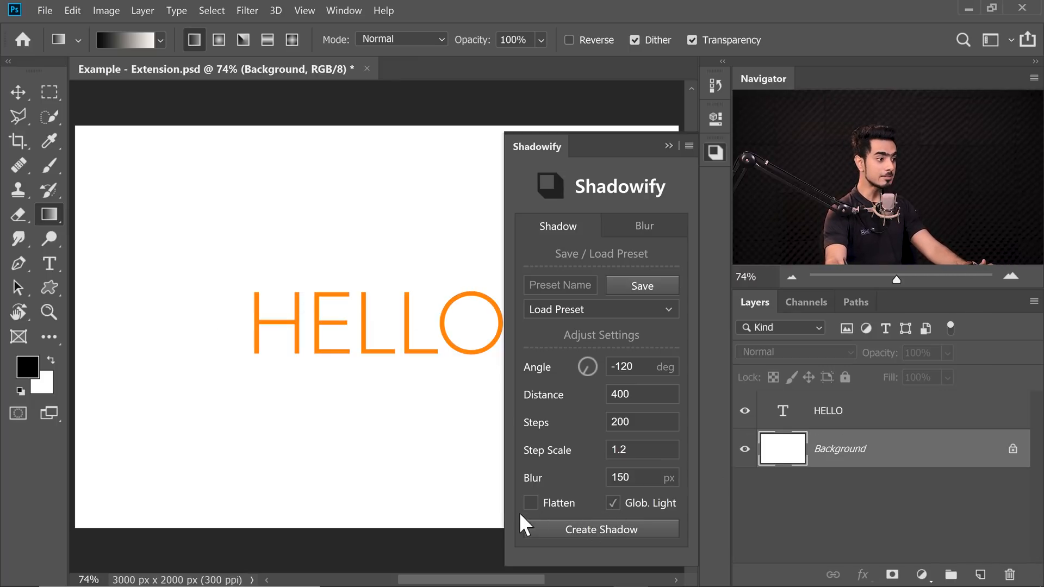
click(827, 410)
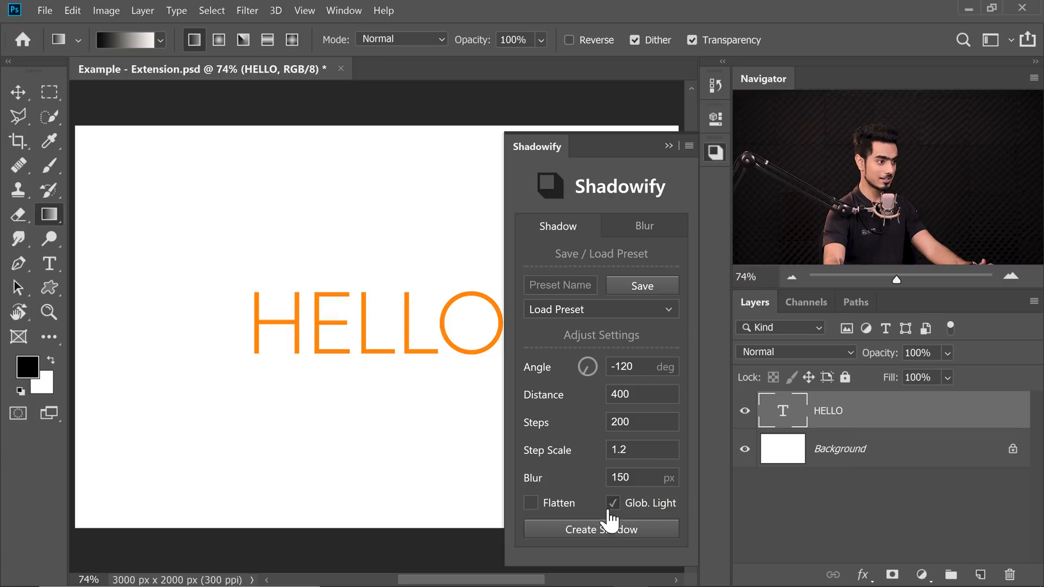
click(600, 530)
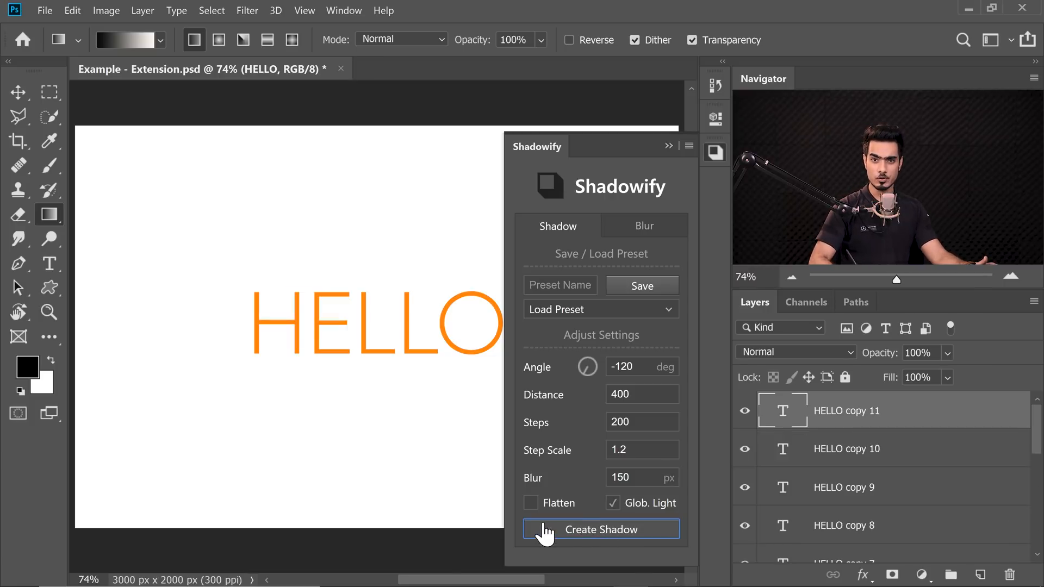
Step: Set Global Light to angle -66° and altitude 0° via Layer Style, redirecting the HELLO shadow
click(142, 9)
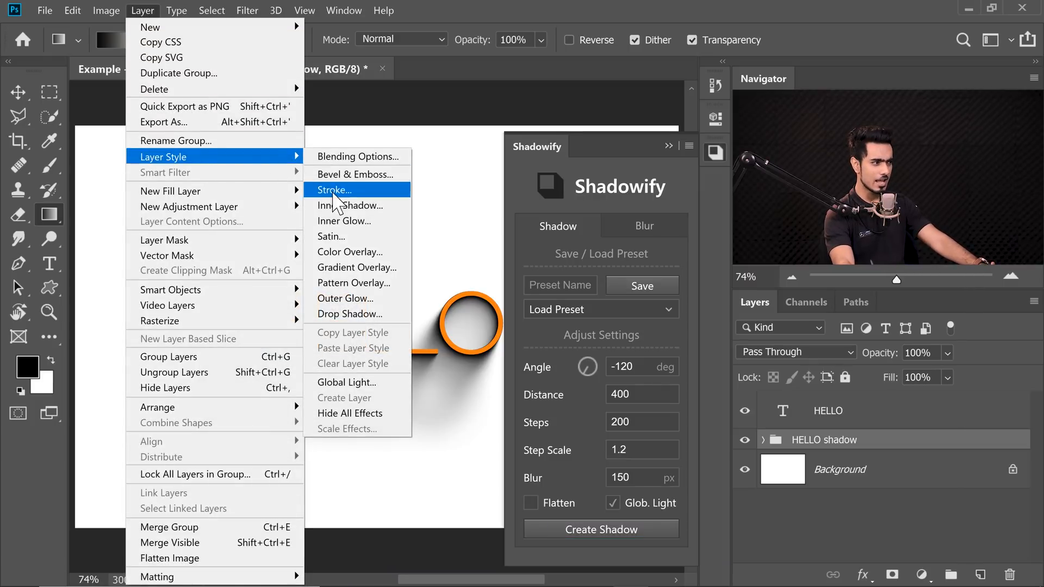
mouse_move(378, 382)
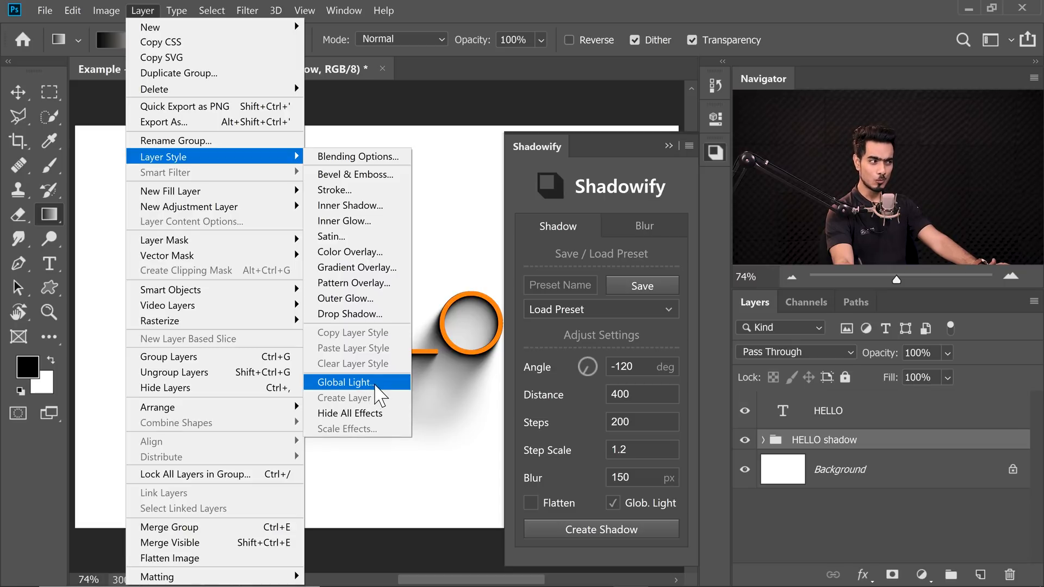
click(344, 382)
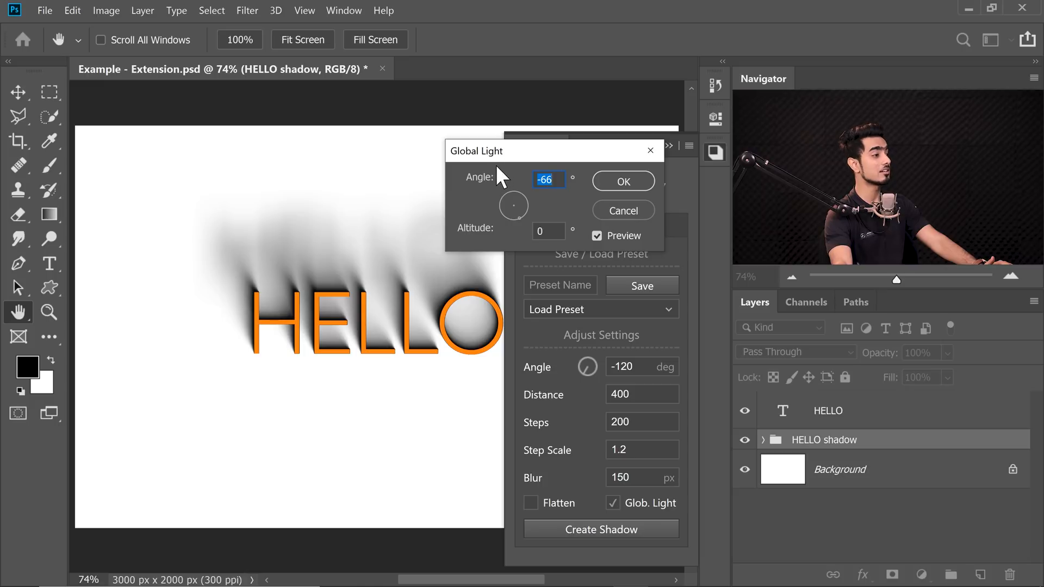
click(492, 68)
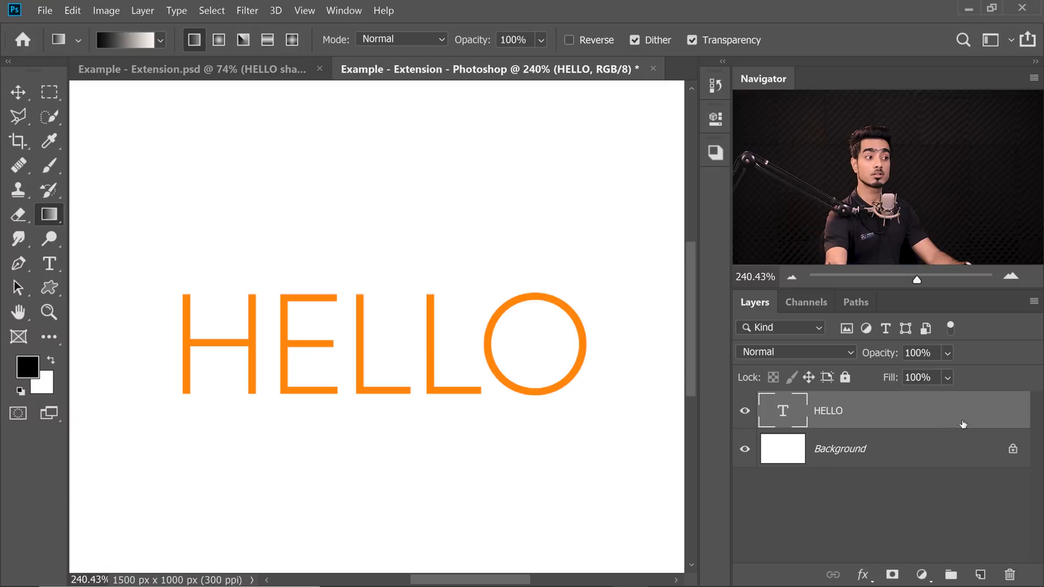
mouse_move(963, 438)
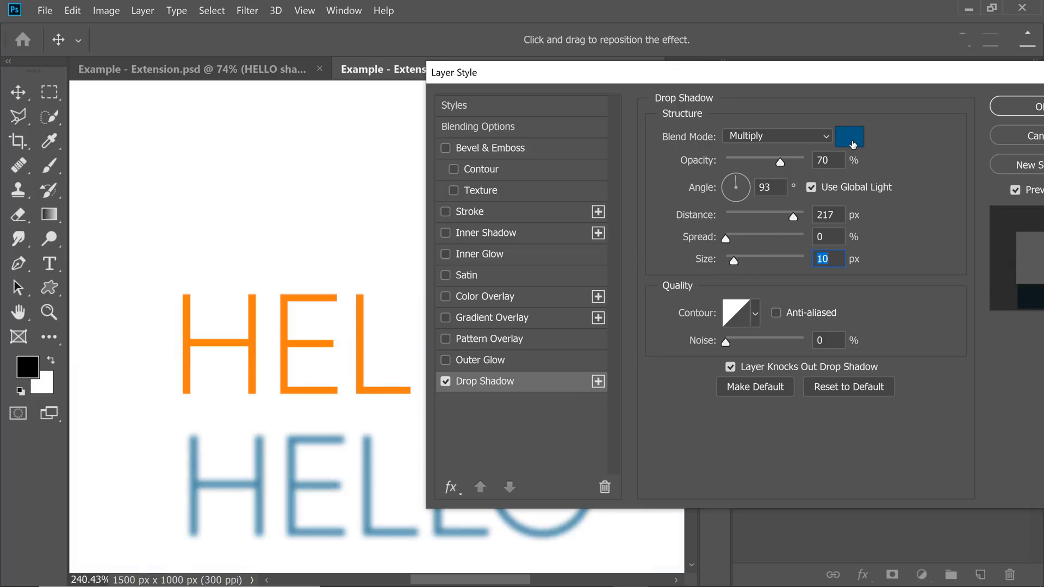
Step: Add several black Drop Shadow effects to the HELLO layer and apply them as a soft stacked shadow
click(850, 136)
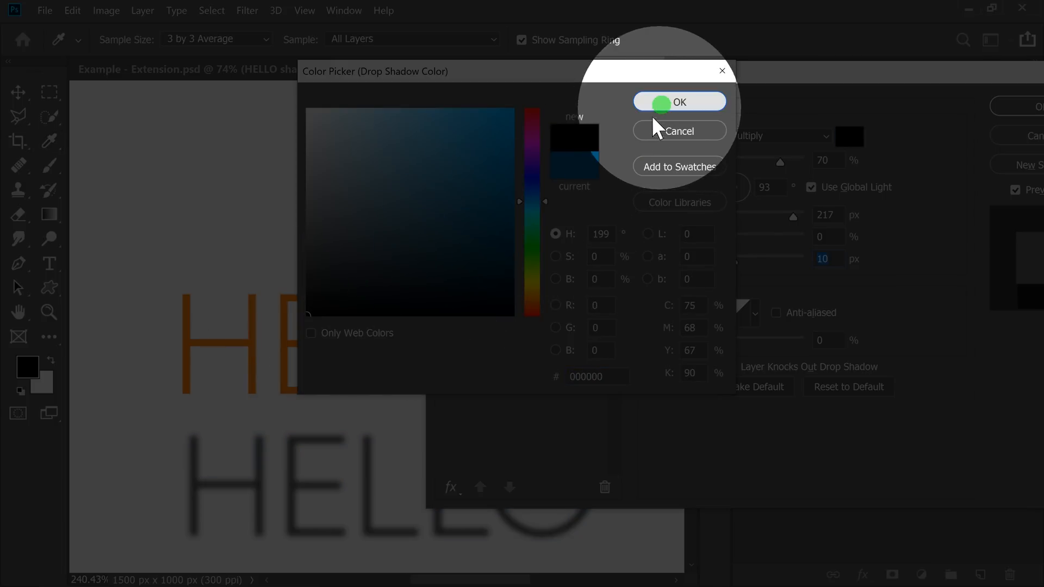
click(678, 103)
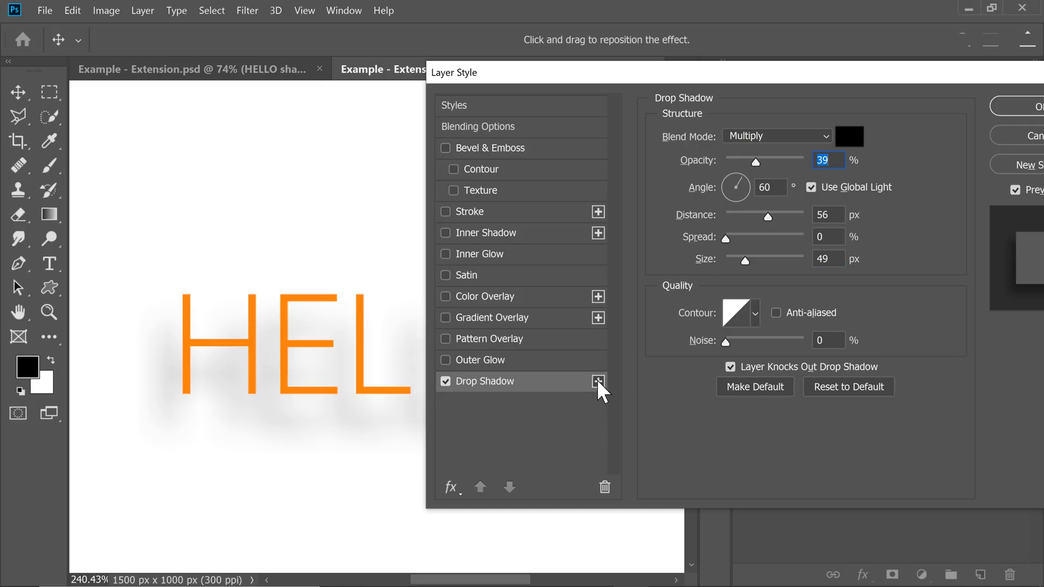
click(597, 380)
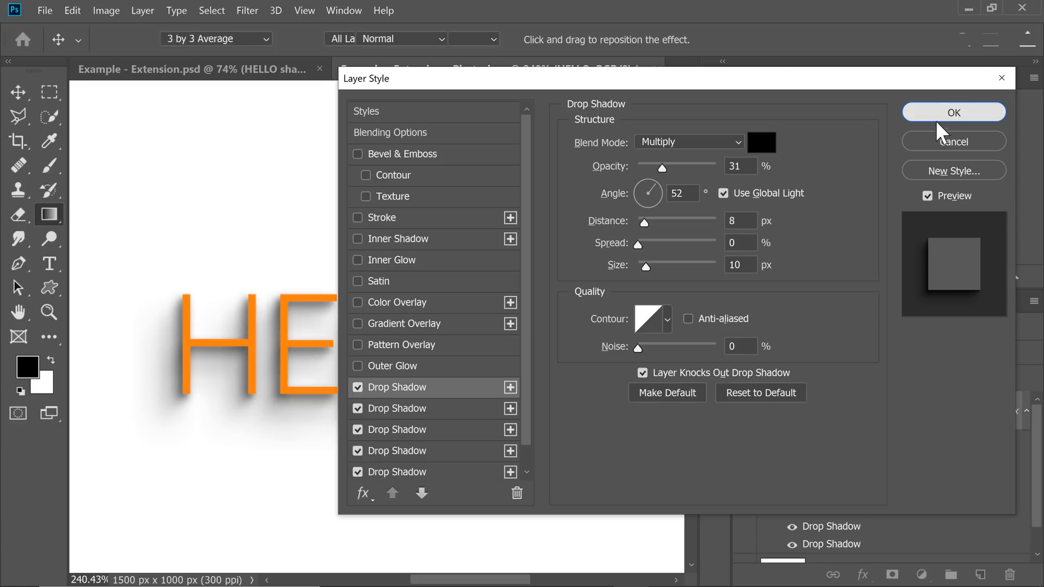
click(953, 112)
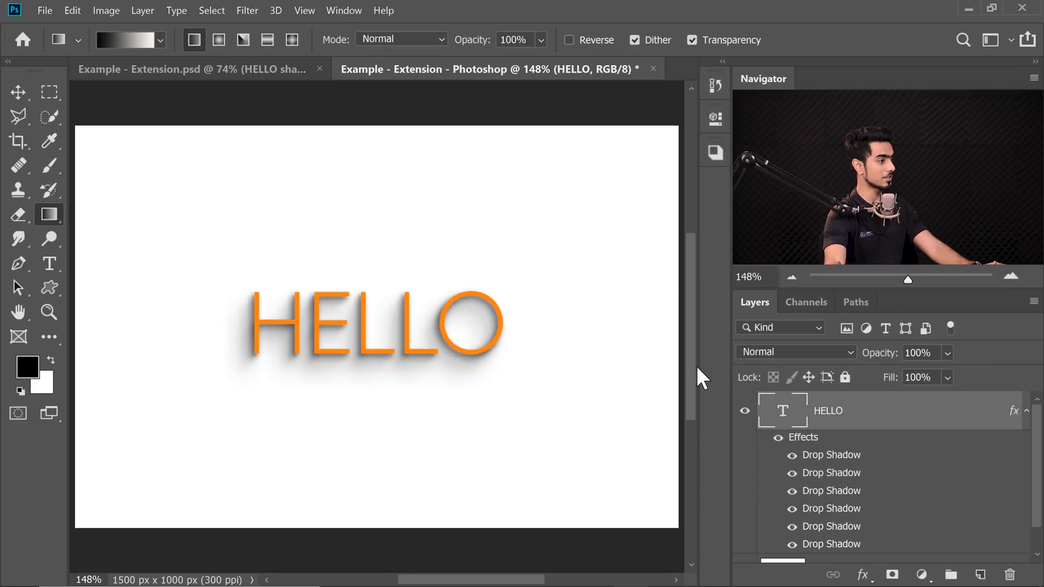
Step: Compare the Shadowify and drop-shadow documents, then clear all drop shadow effects from HELLO
click(194, 69)
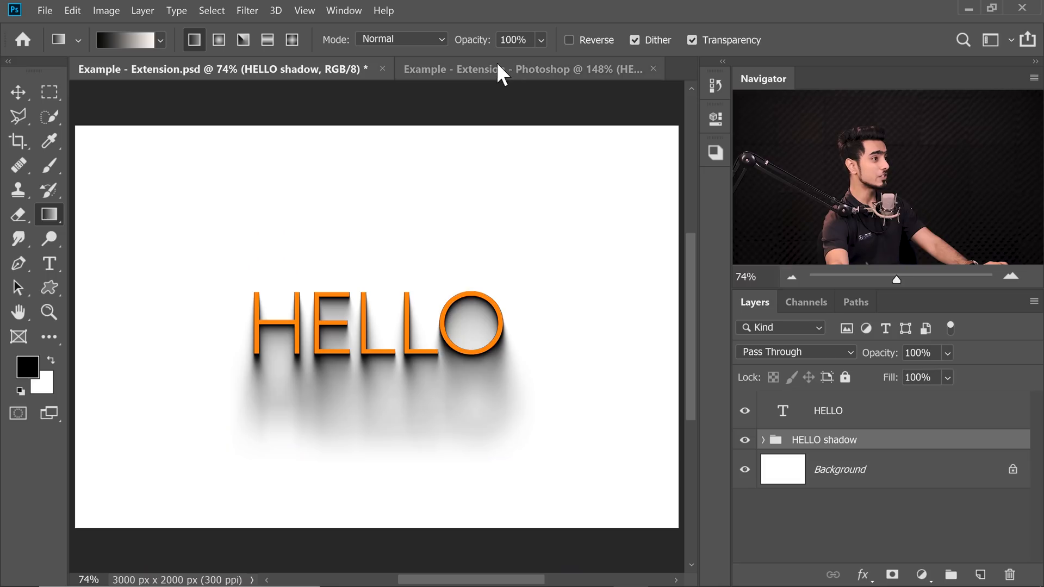
click(486, 68)
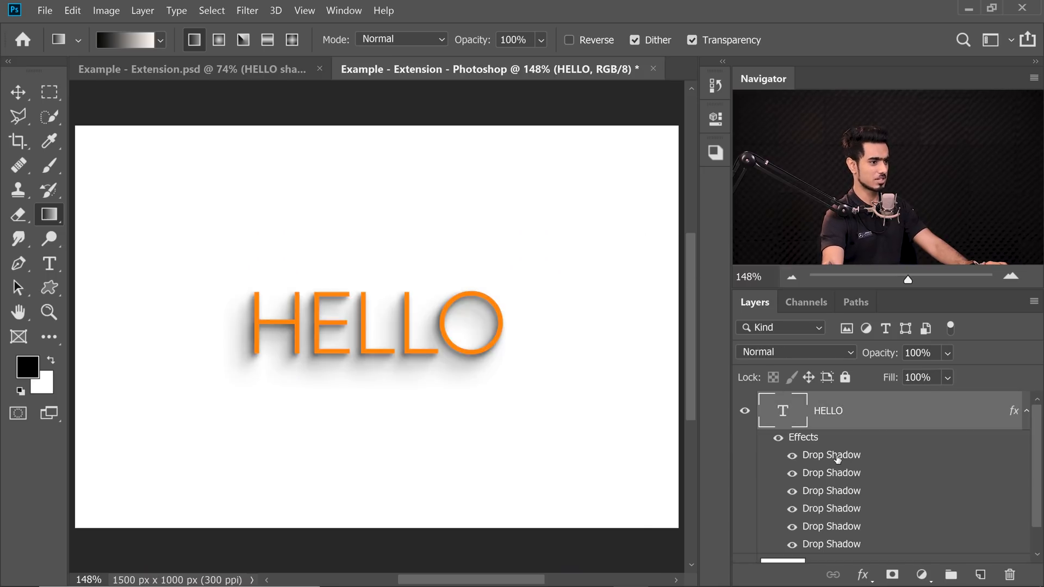
double_click(831, 454)
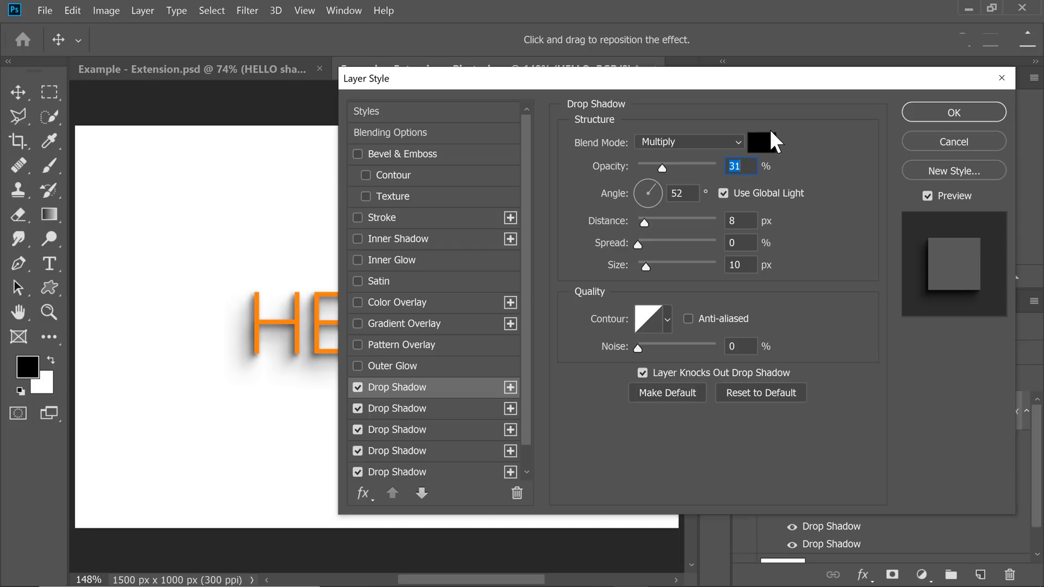
mouse_move(668, 236)
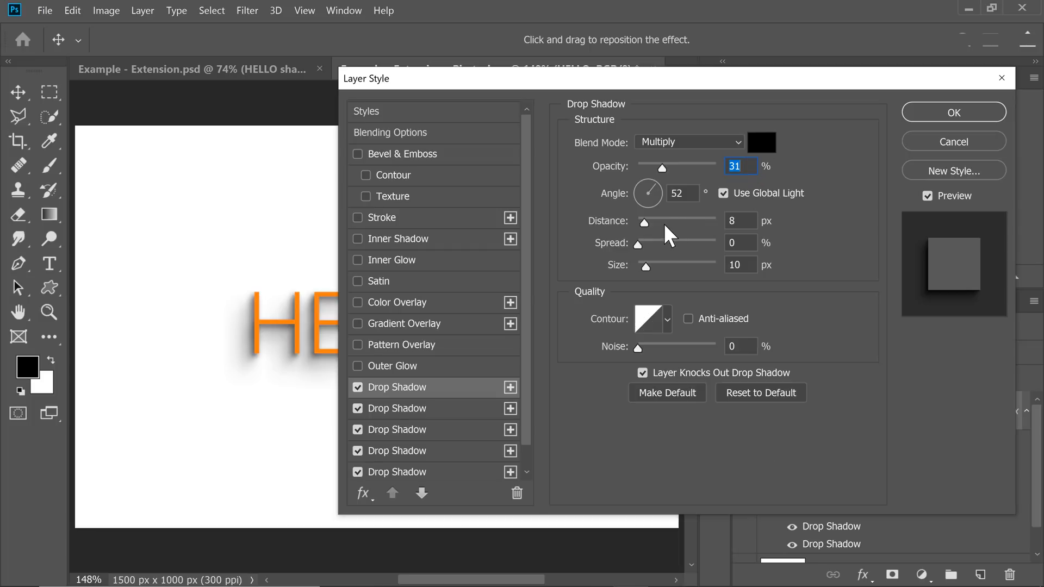
mouse_move(626, 292)
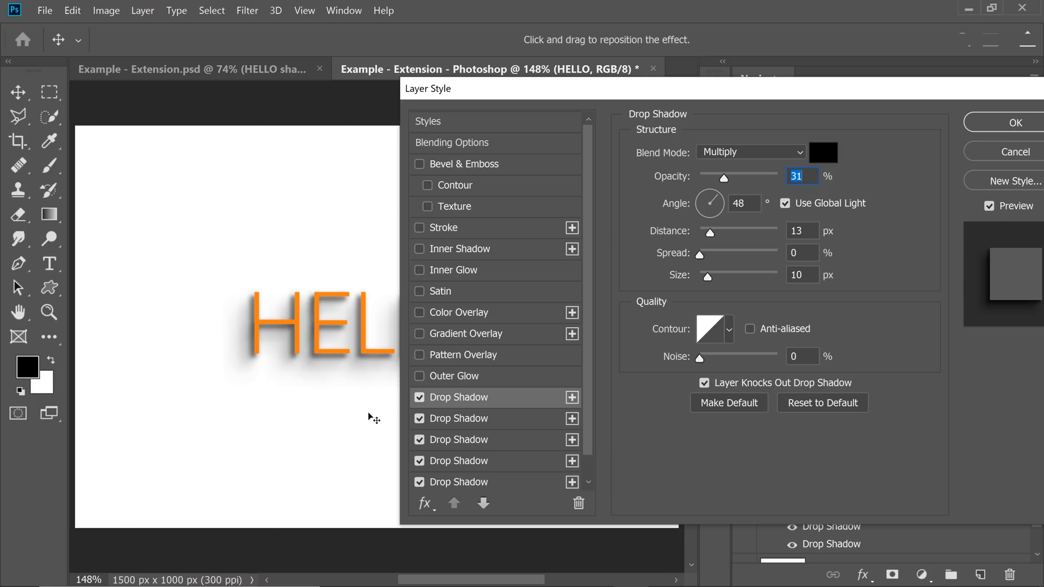
click(1014, 123)
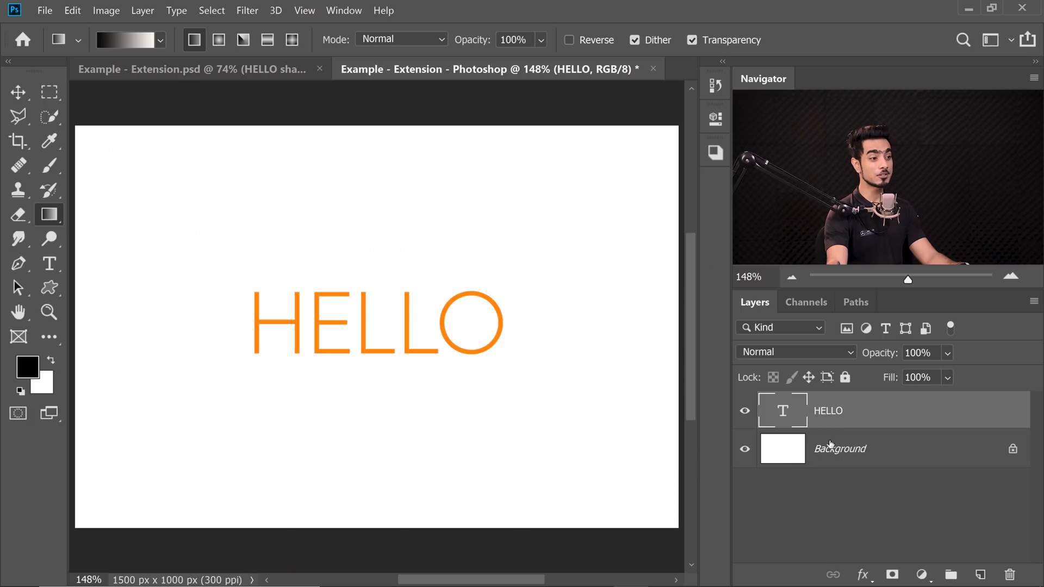
Step: Convert the Background layer to a 3D mesh and accept switching to the 3D workspace
click(838, 448)
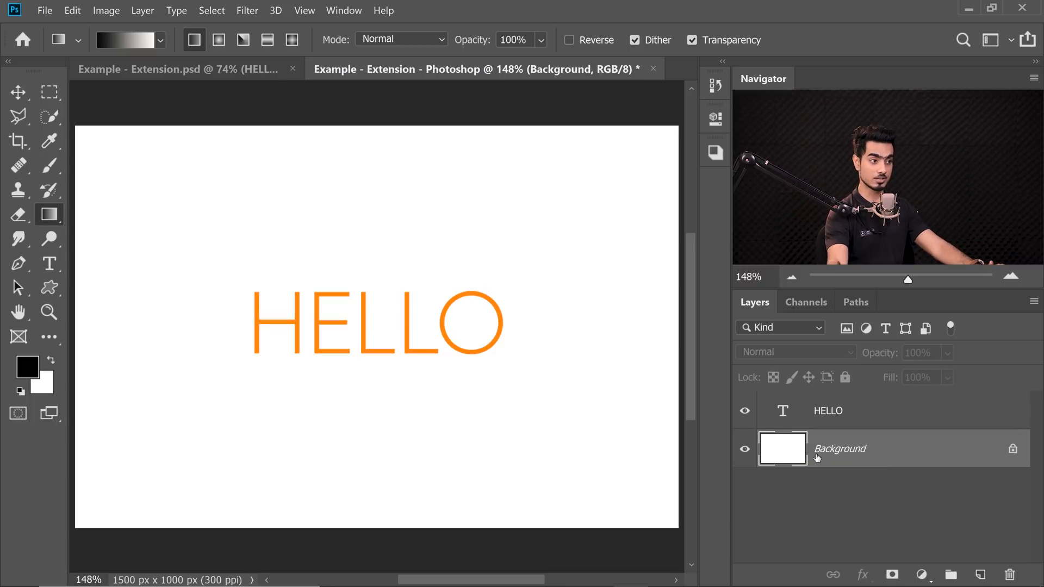
click(275, 10)
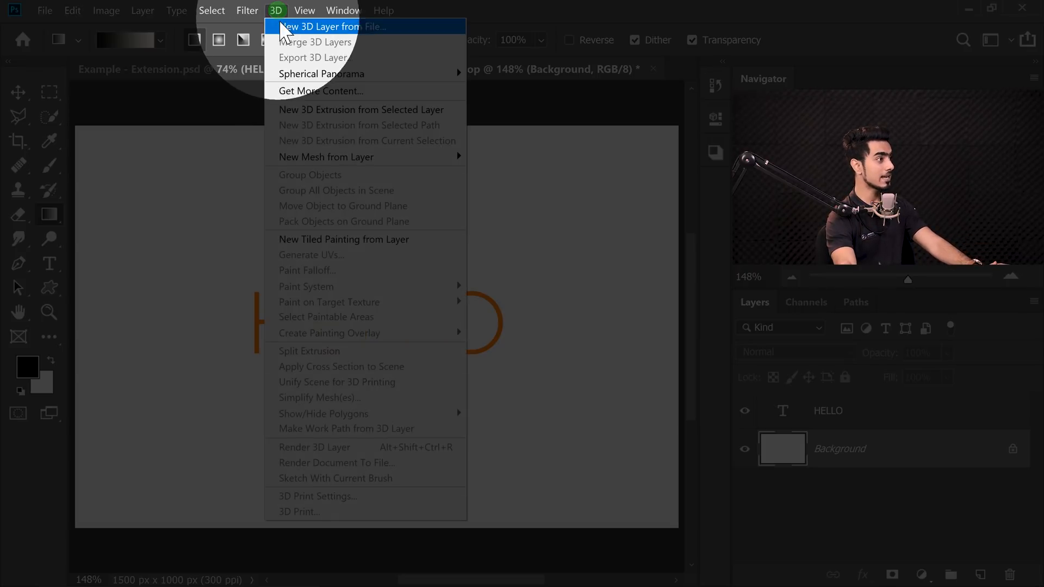
mouse_move(326, 157)
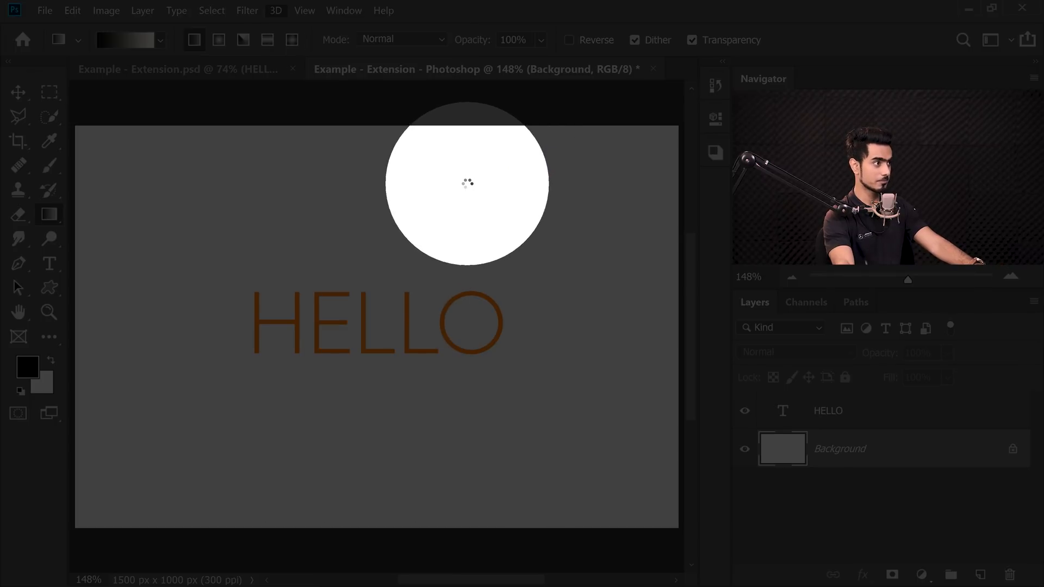
click(275, 11)
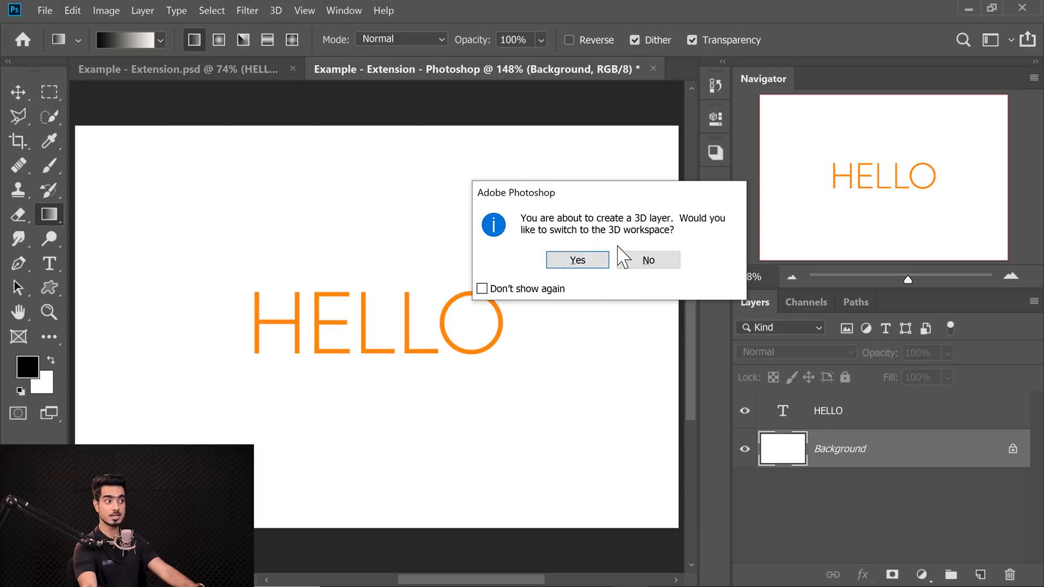
click(647, 260)
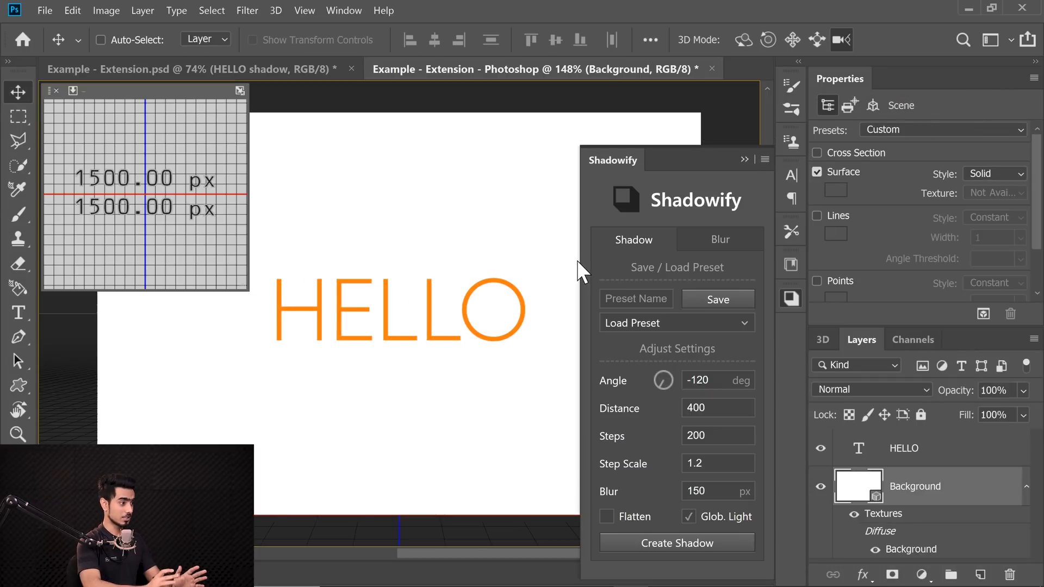
Step: Close the Shadowify panel and select the HELLO text layer
click(743, 160)
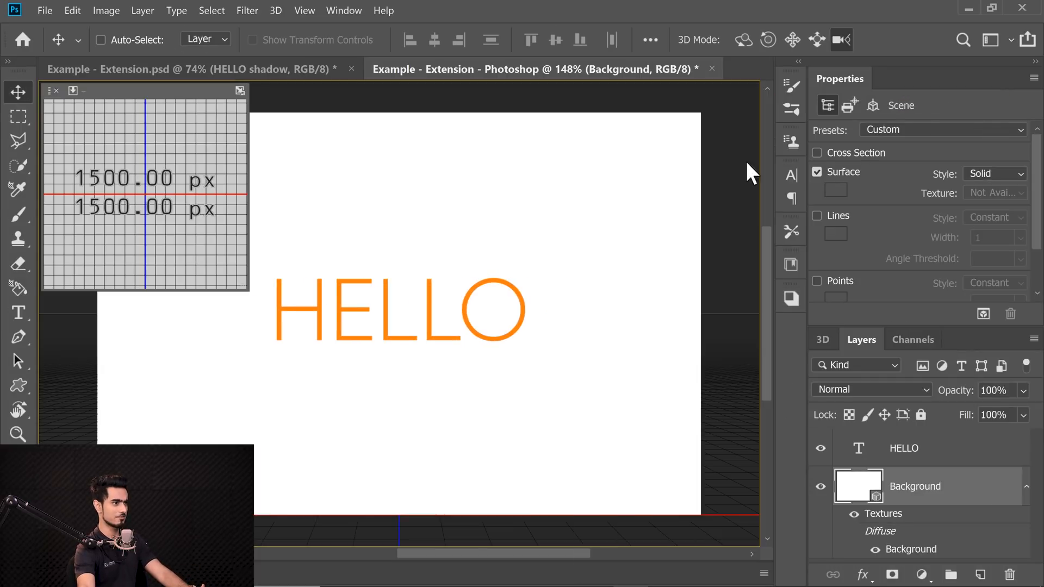
click(902, 446)
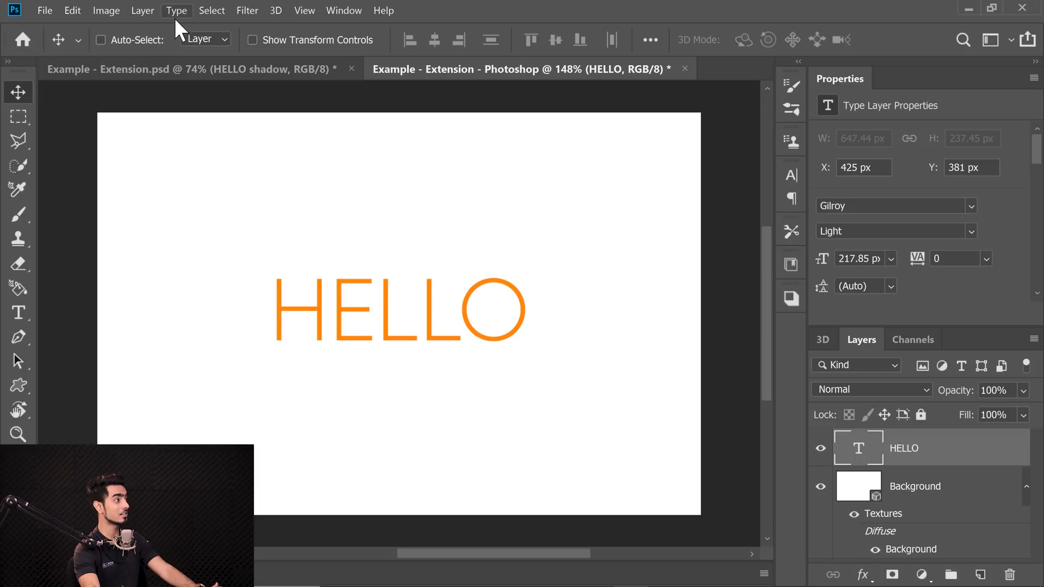
Step: Extrude the HELLO text to 3D via Type > Extrude to 3D and return to the Layers panel
click(176, 10)
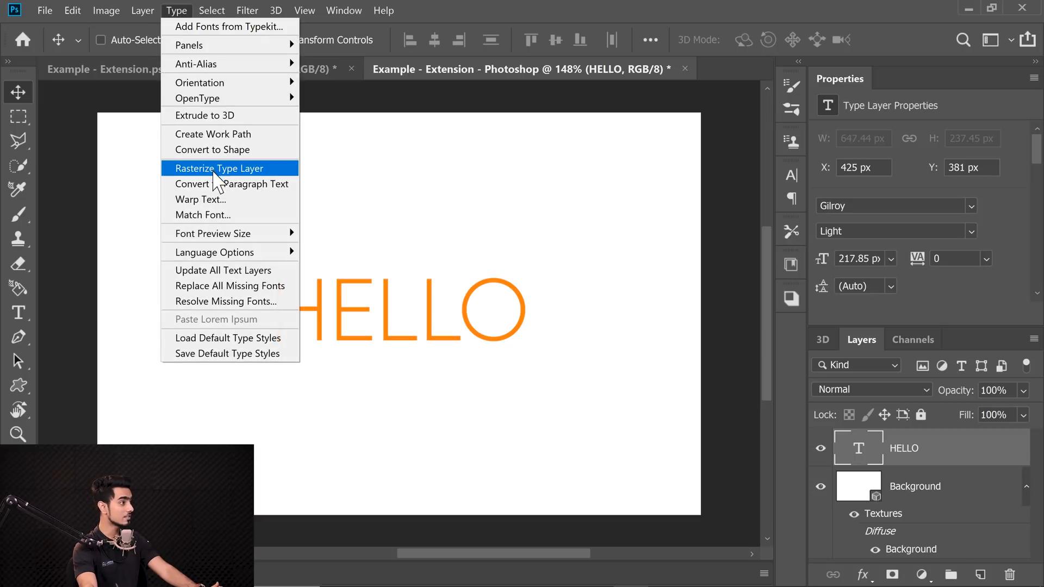
mouse_move(219, 115)
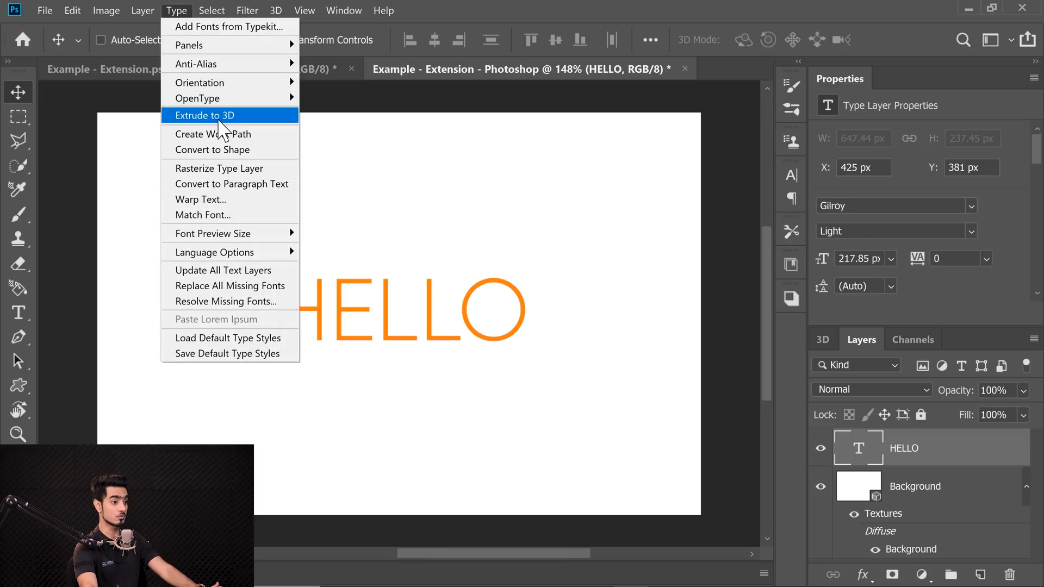
mouse_move(394, 220)
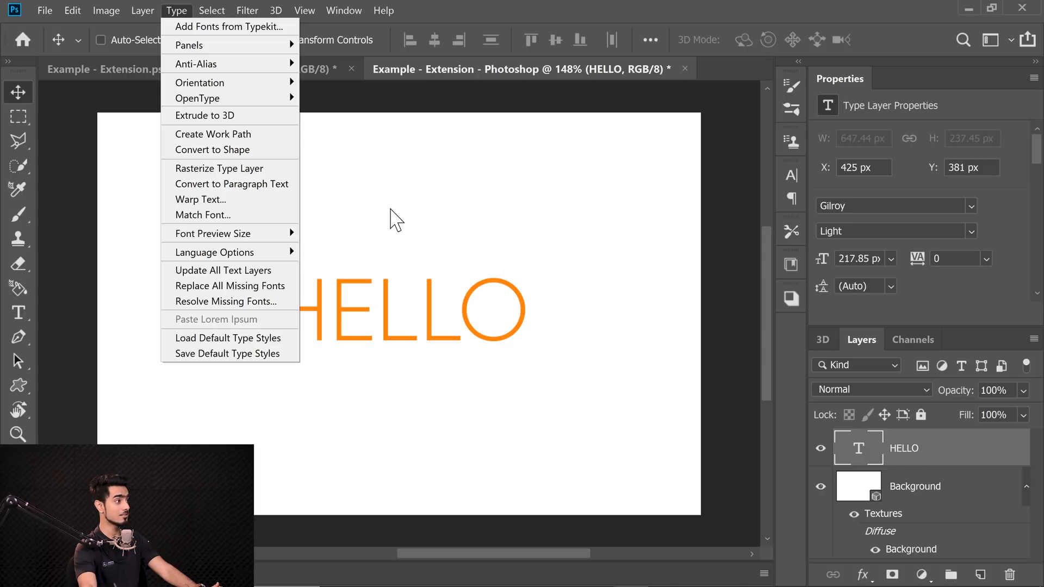
click(205, 116)
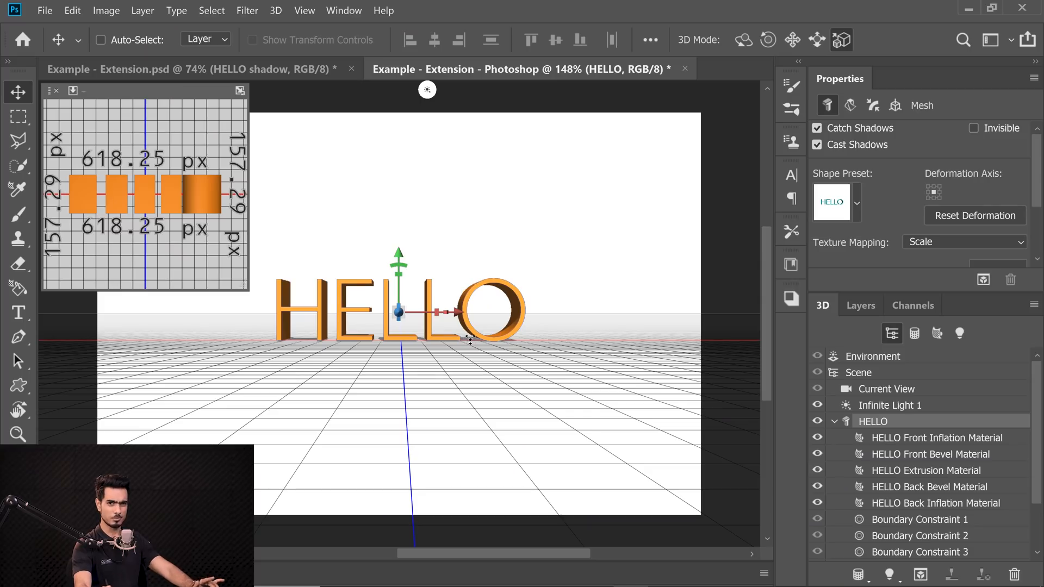
click(859, 304)
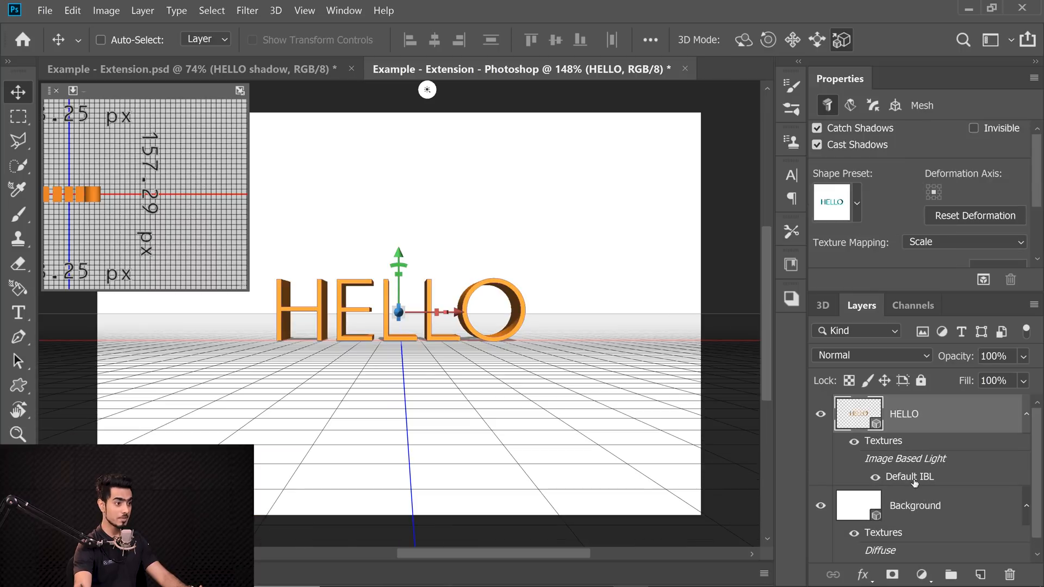
click(915, 506)
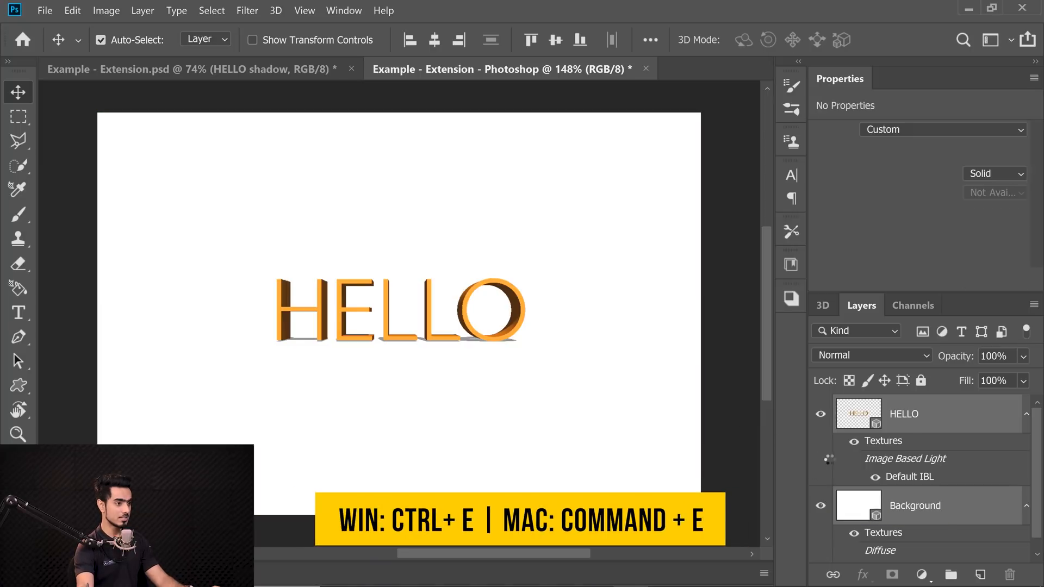
Step: Merge the 3D HELLO and Background layers into one 3D layer with Ctrl+E
key(ctrl+e)
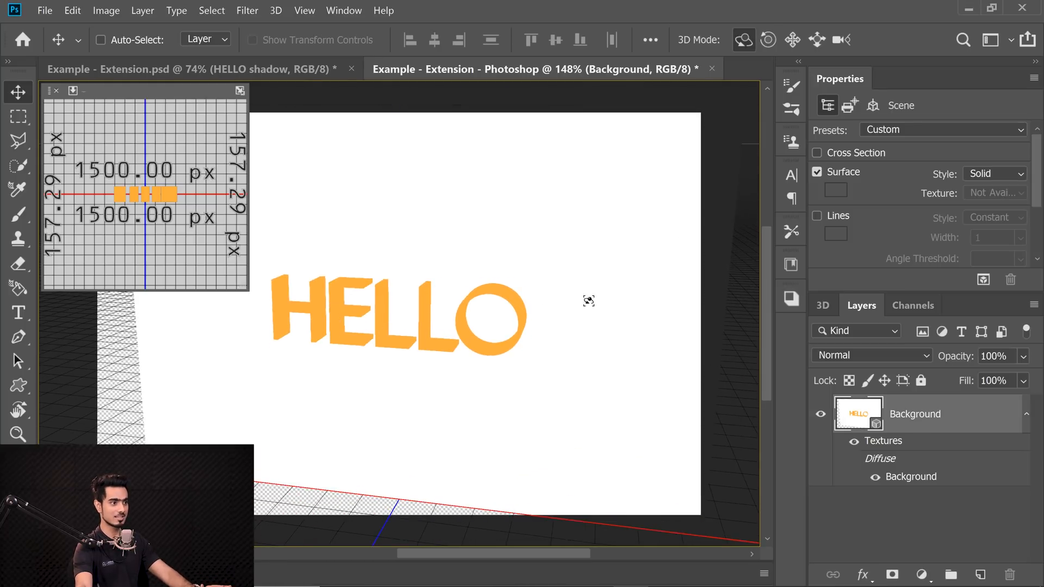
Step: Select the HELLO mesh in the 3D panel and set its Extrusion Depth to 663.33 px
click(823, 304)
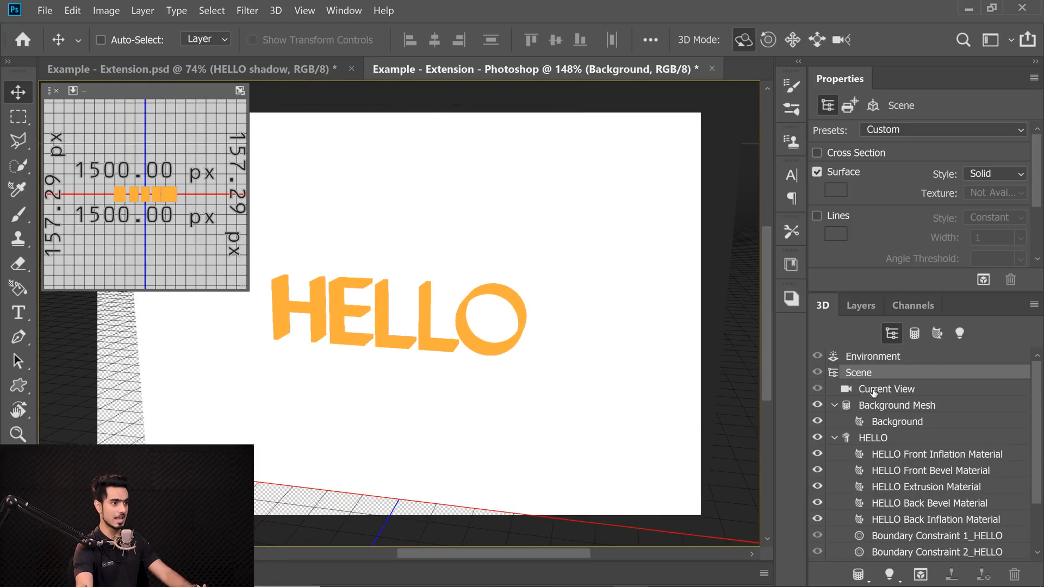
click(886, 389)
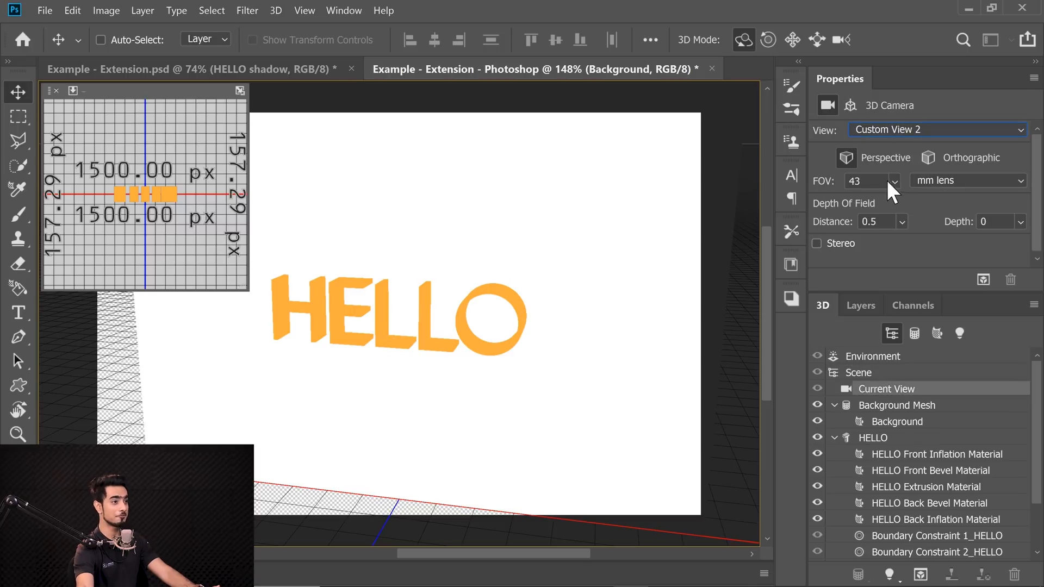
click(935, 129)
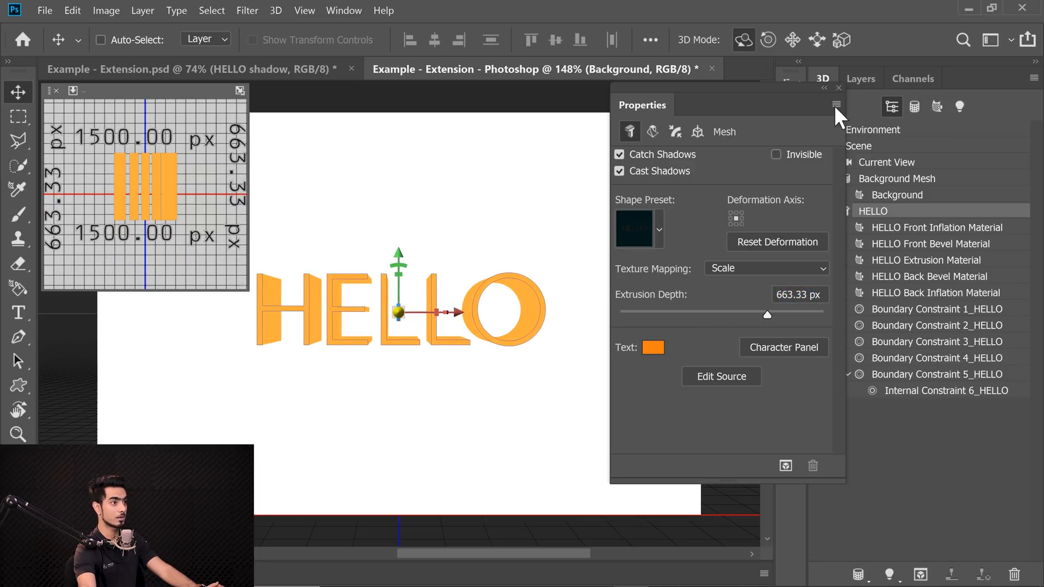
click(838, 88)
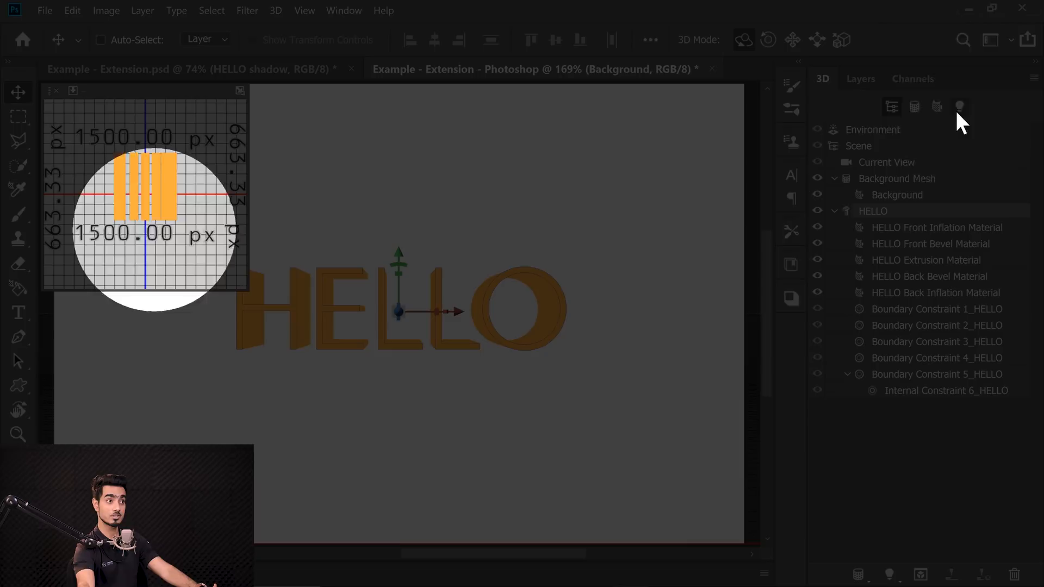
Step: Filter the 3D panel to lights, select Environment and uncheck IBL so the scene goes dark
click(959, 106)
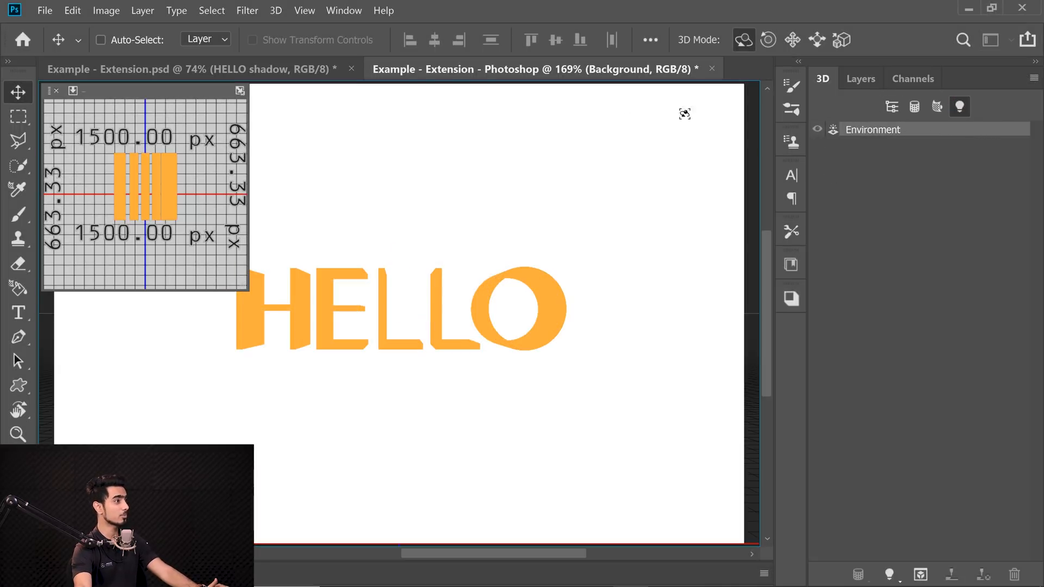
click(344, 11)
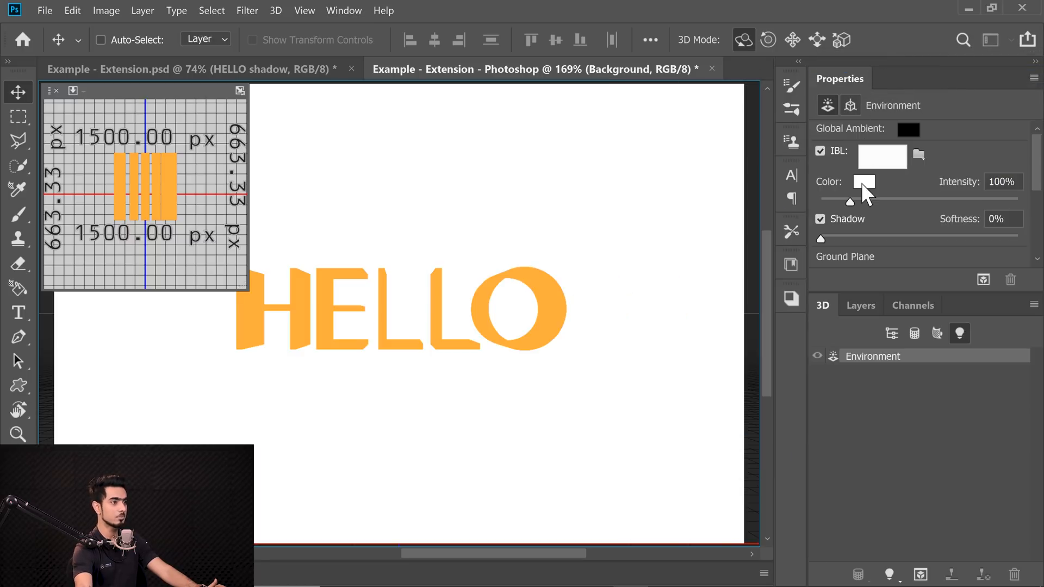
mouse_move(846, 173)
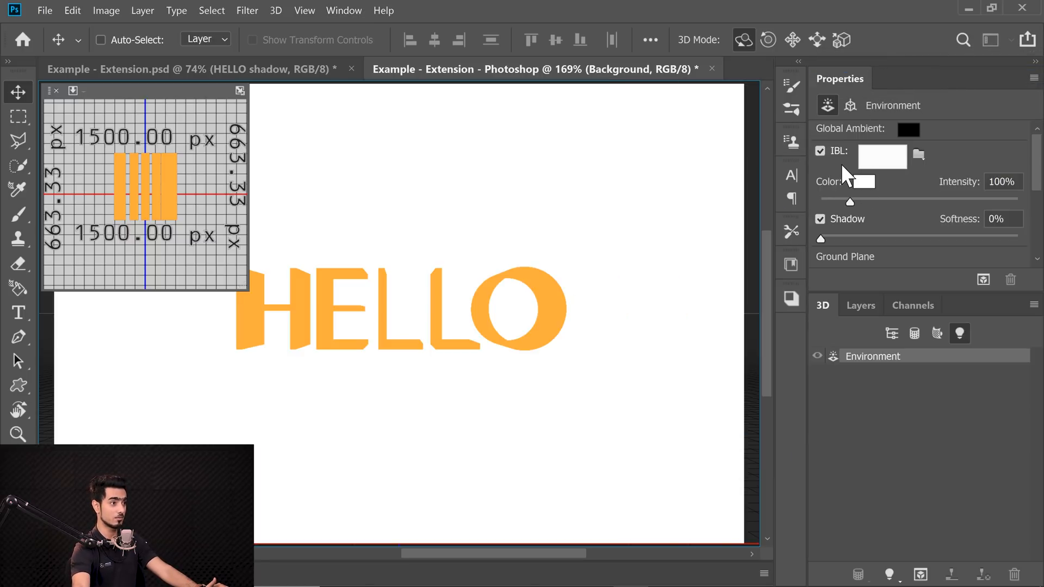
click(819, 152)
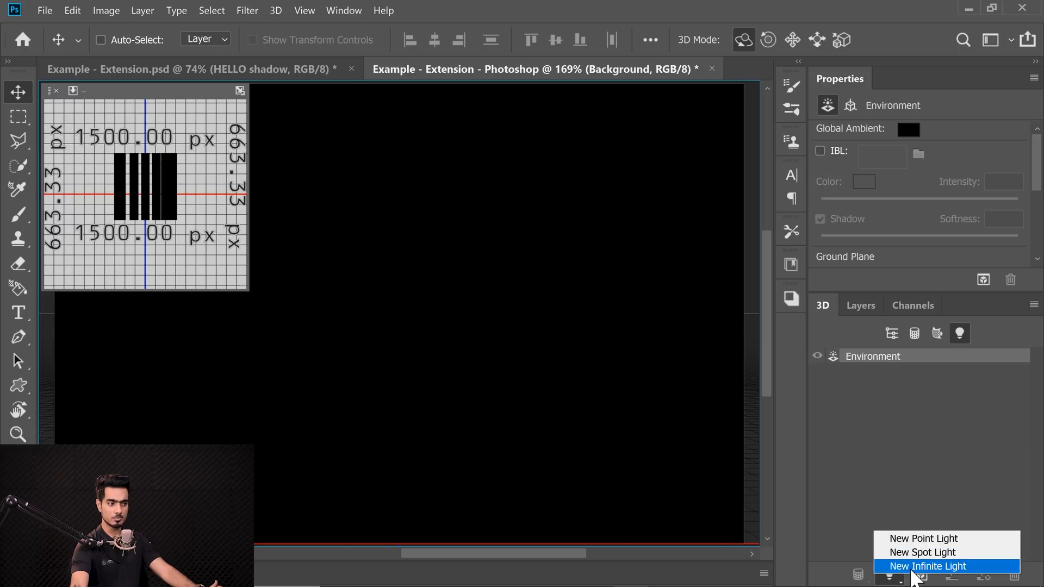
Step: Add an infinite light at 141% intensity, aim it for a long shadow and set Shadow Softness to 43%
click(927, 565)
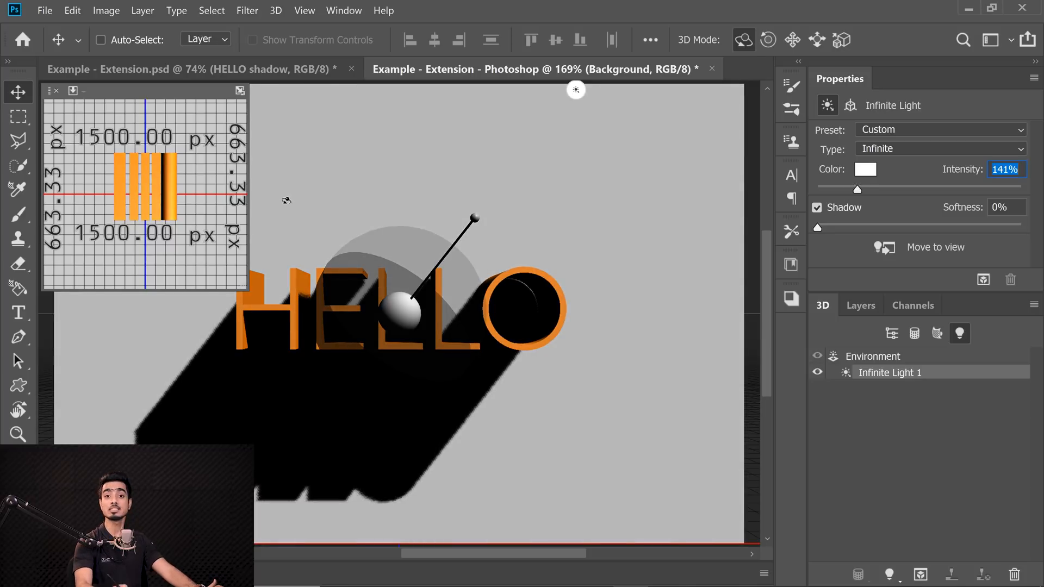
mouse_move(824, 242)
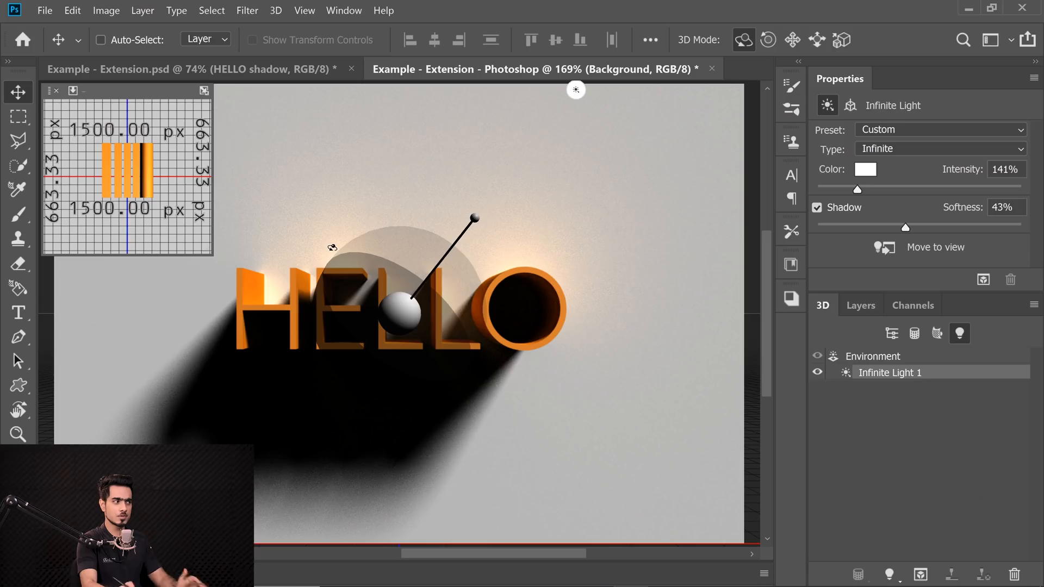
click(102, 40)
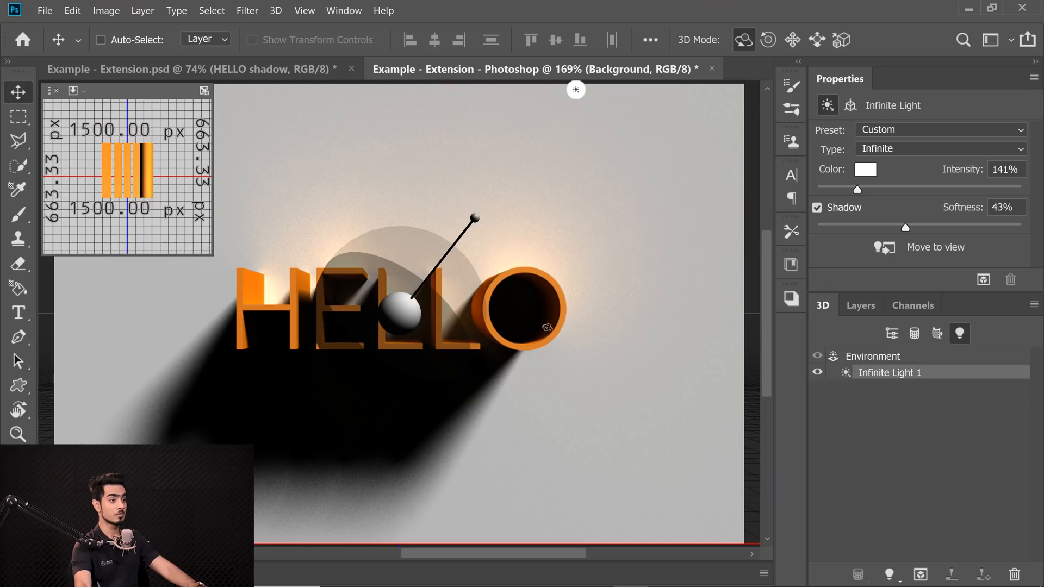
Step: Select the Current View camera to make it orthographic at scale 1
click(890, 333)
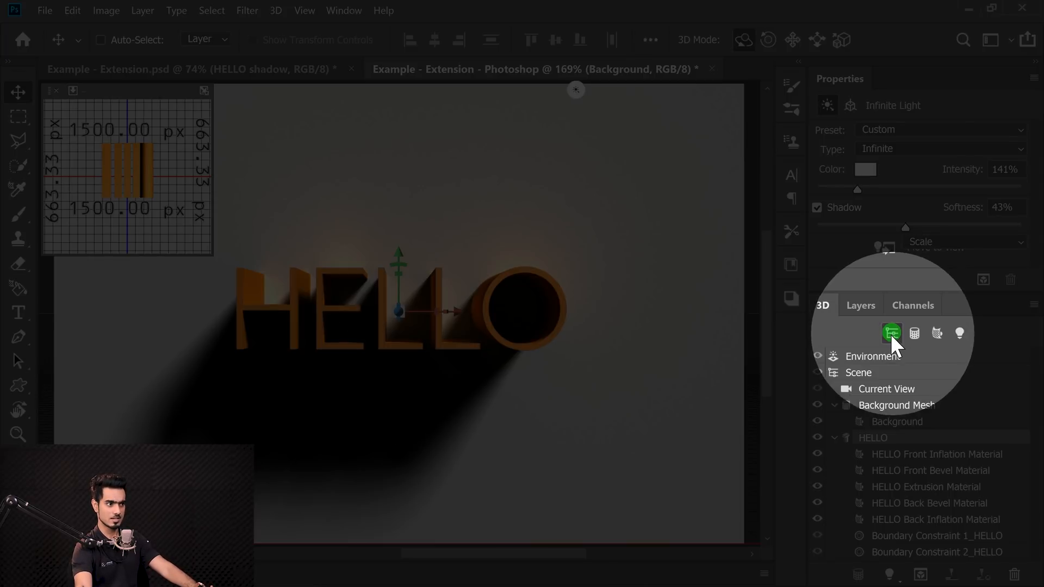
click(886, 389)
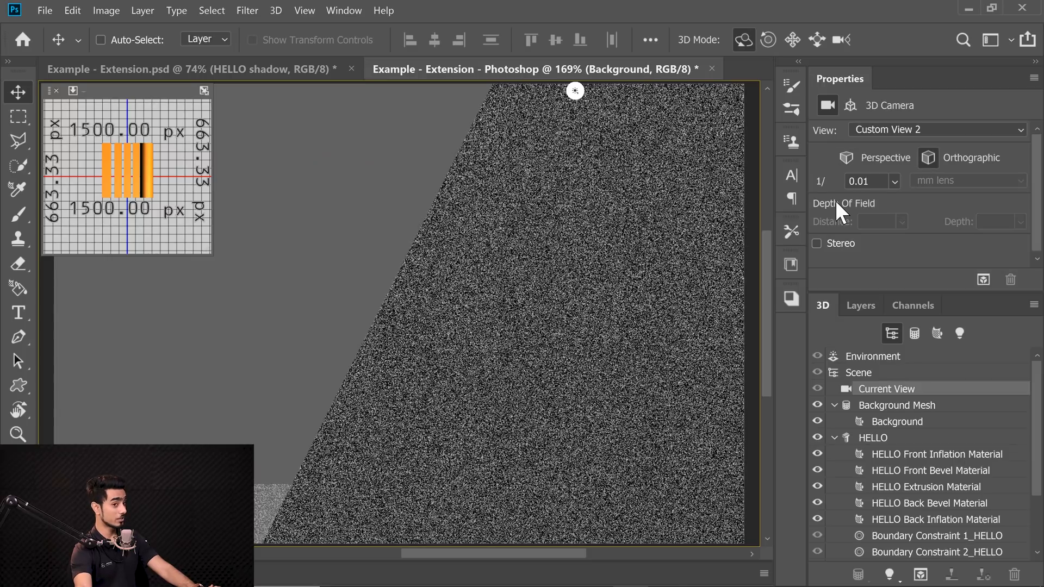
mouse_move(842, 213)
text(1)
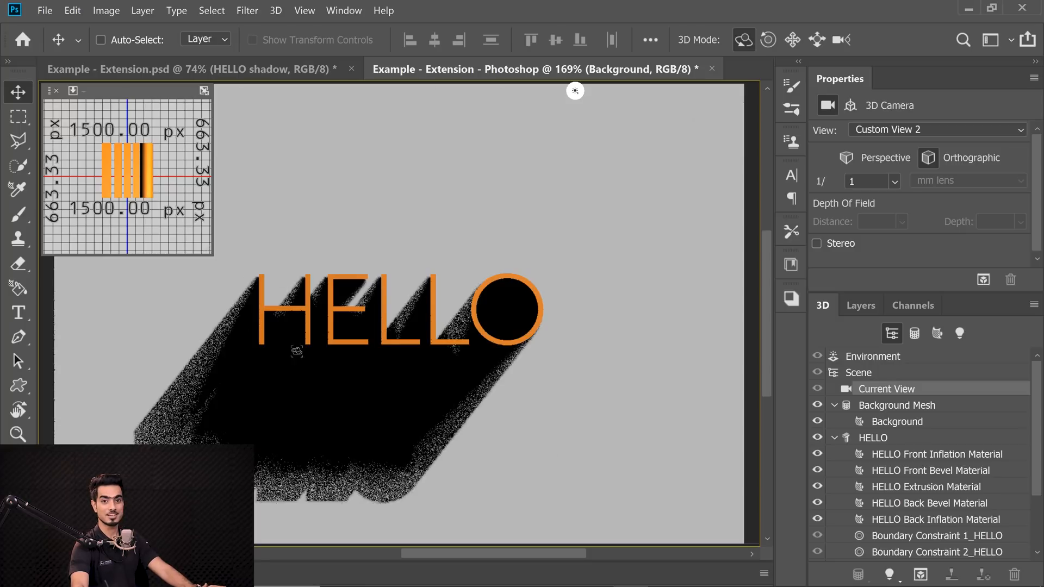
mouse_move(358, 341)
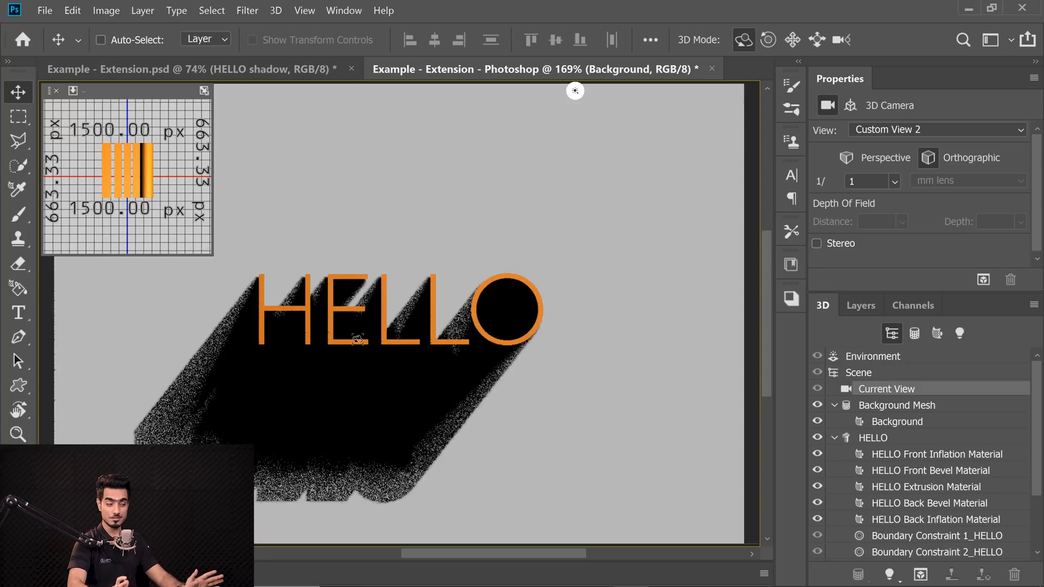
mouse_move(386, 364)
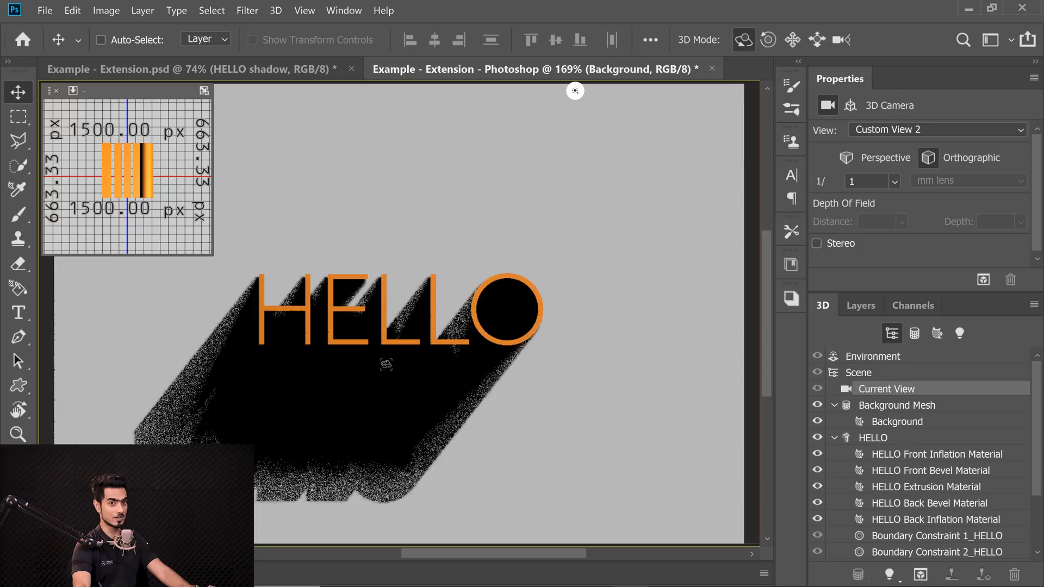
mouse_move(554, 128)
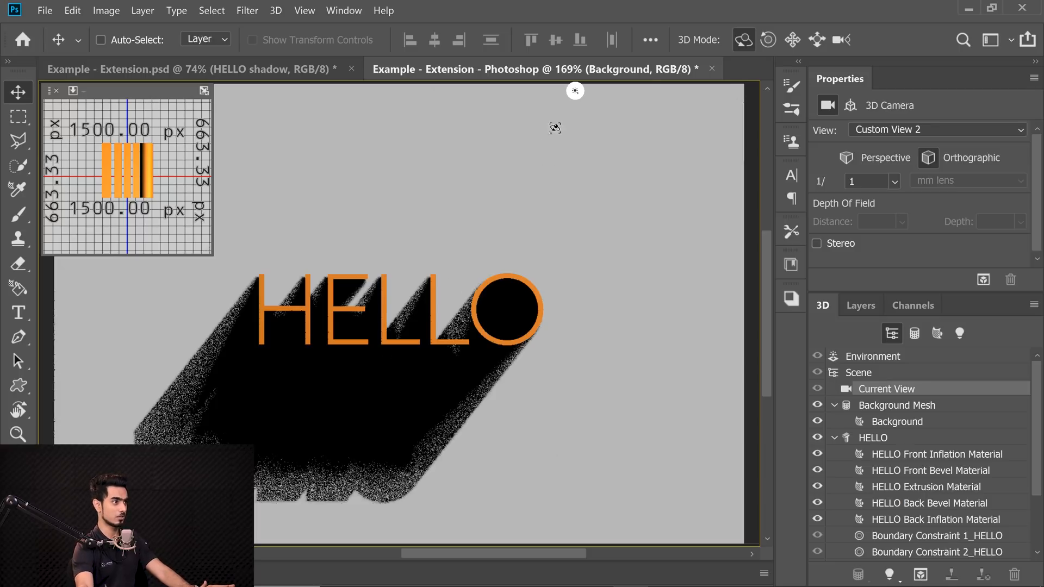
Step: Weaken Infinite Light 1 to 88% intensity, 81% softness and add Infinite Lights 2 and 3
click(888, 552)
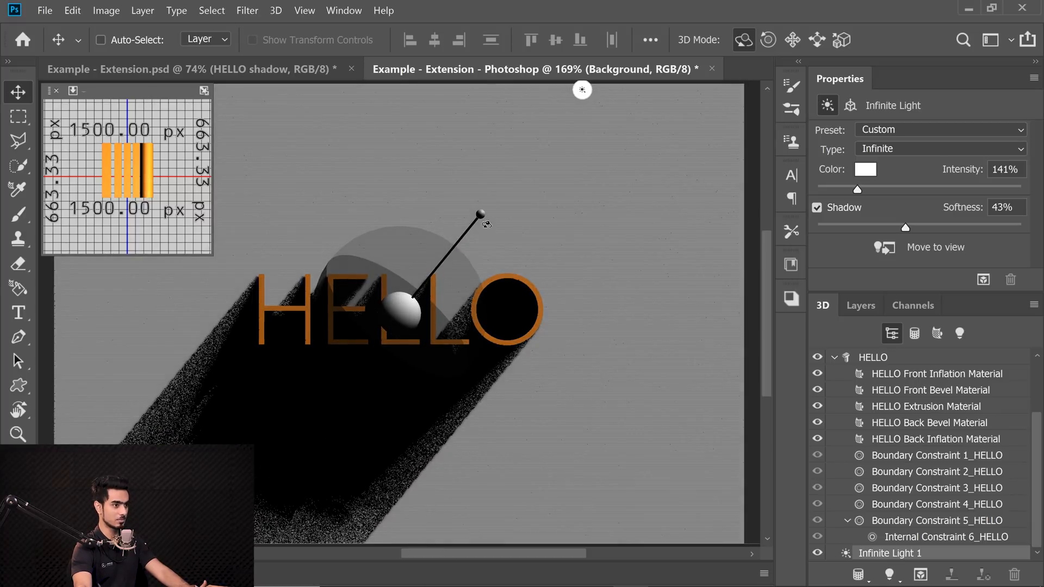
mouse_move(885, 243)
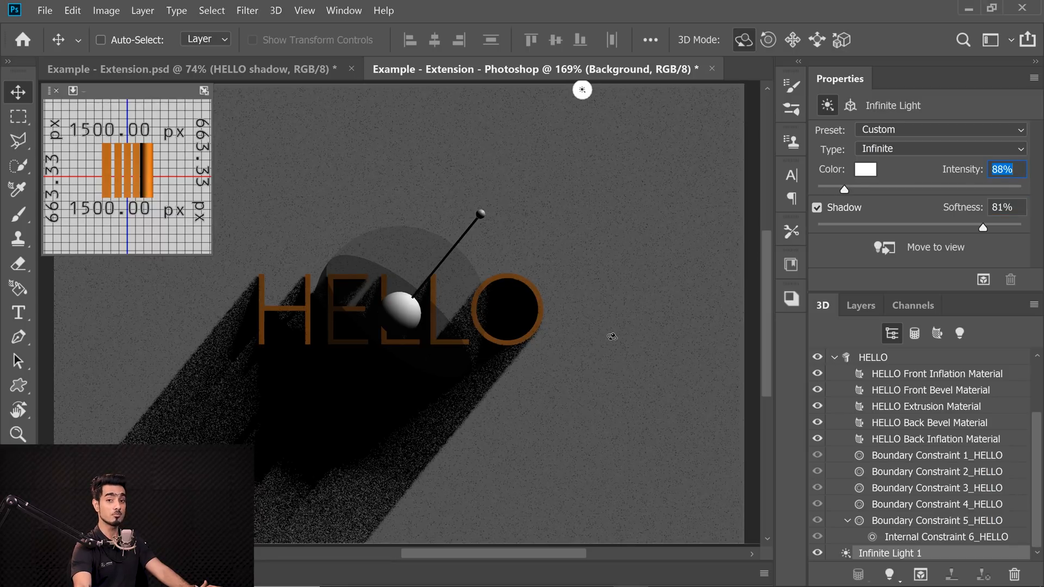
click(959, 334)
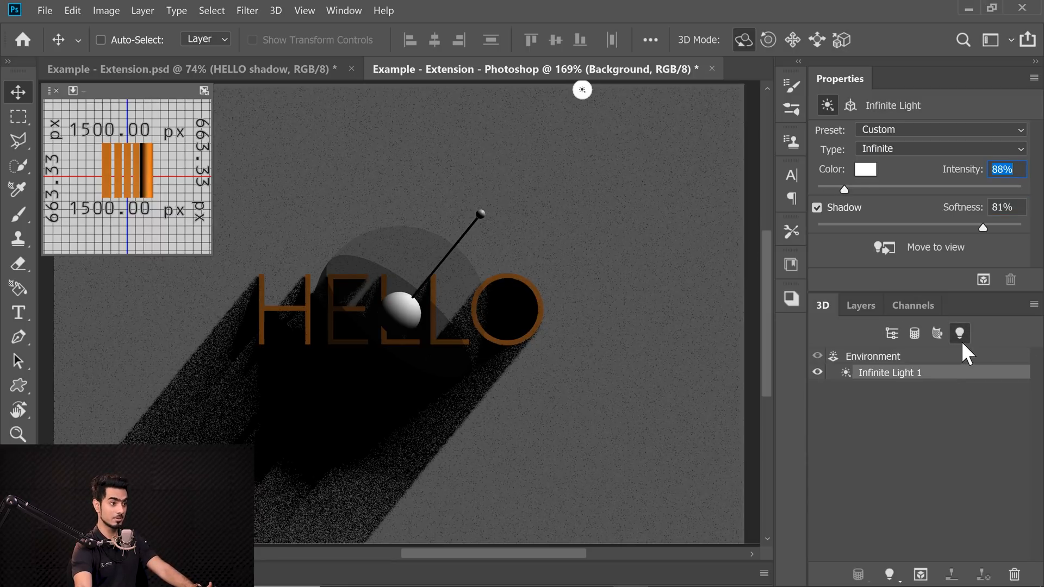
click(891, 574)
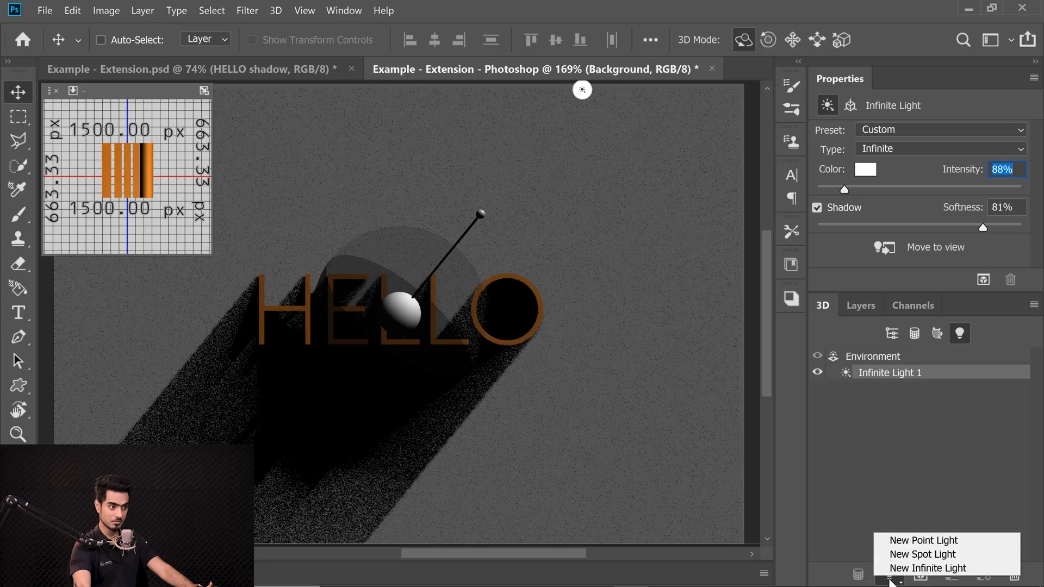
click(927, 568)
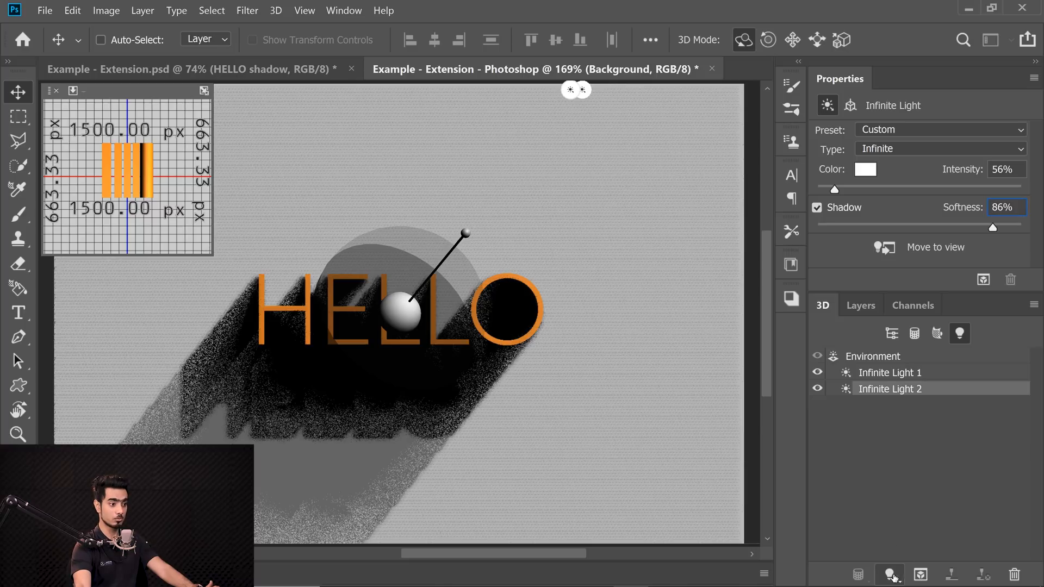
click(889, 574)
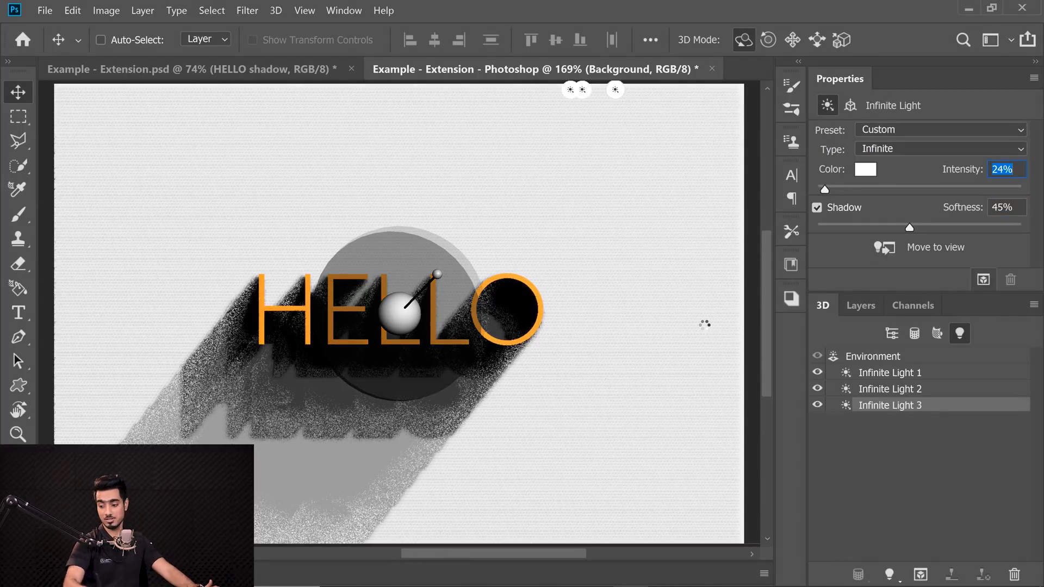
click(790, 297)
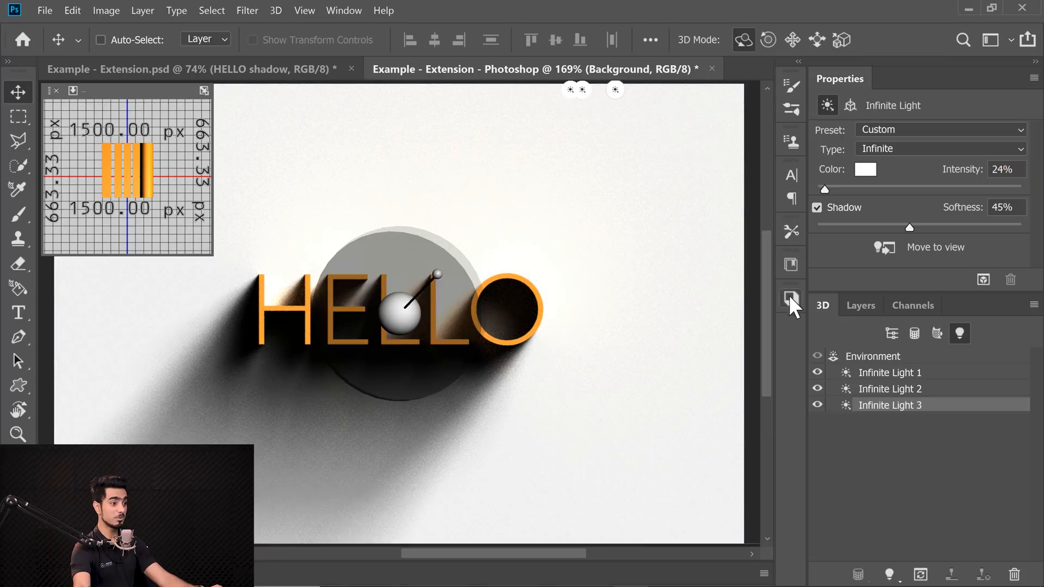